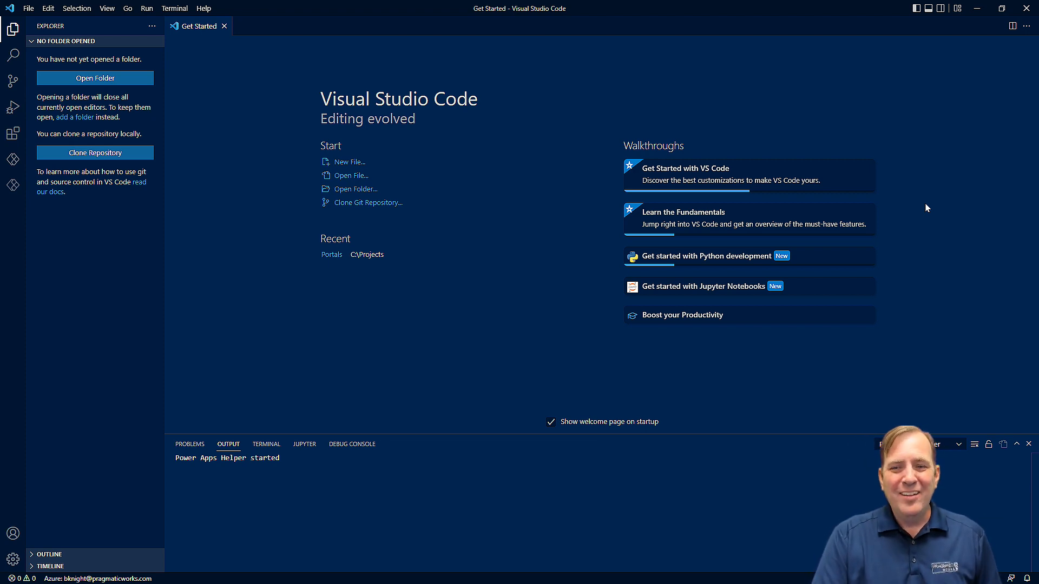
pyautogui.moveTo(135, 114)
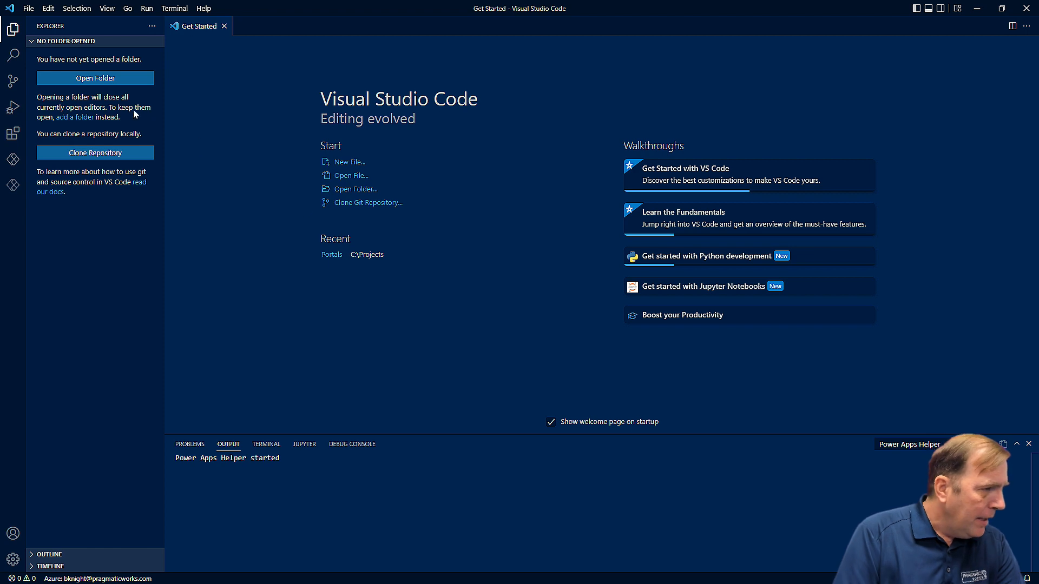
pyautogui.moveTo(11, 107)
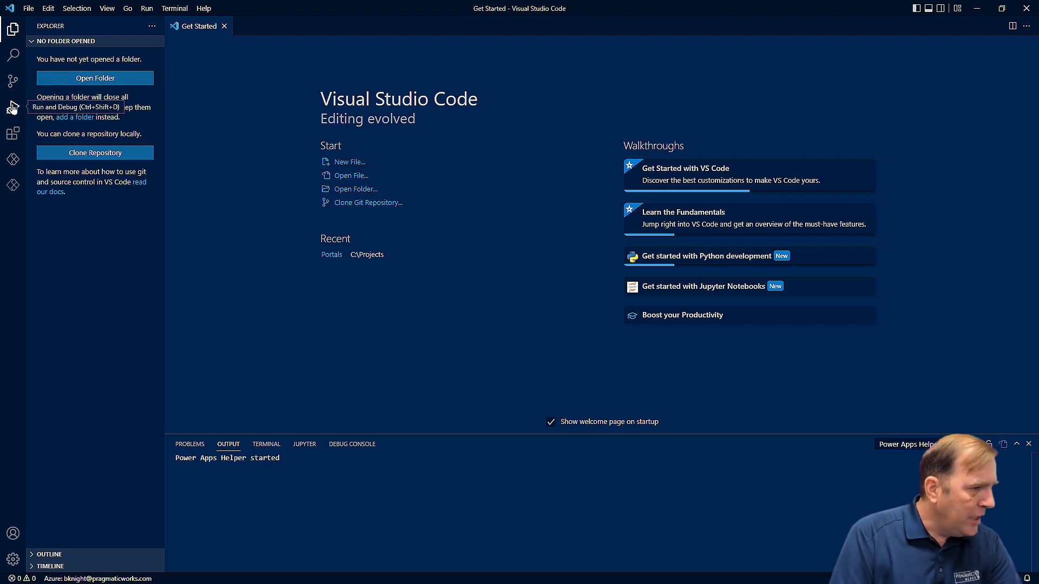
# Search extensions for 'power platform' and open the Power Platform Tools details page
pyautogui.click(12, 107)
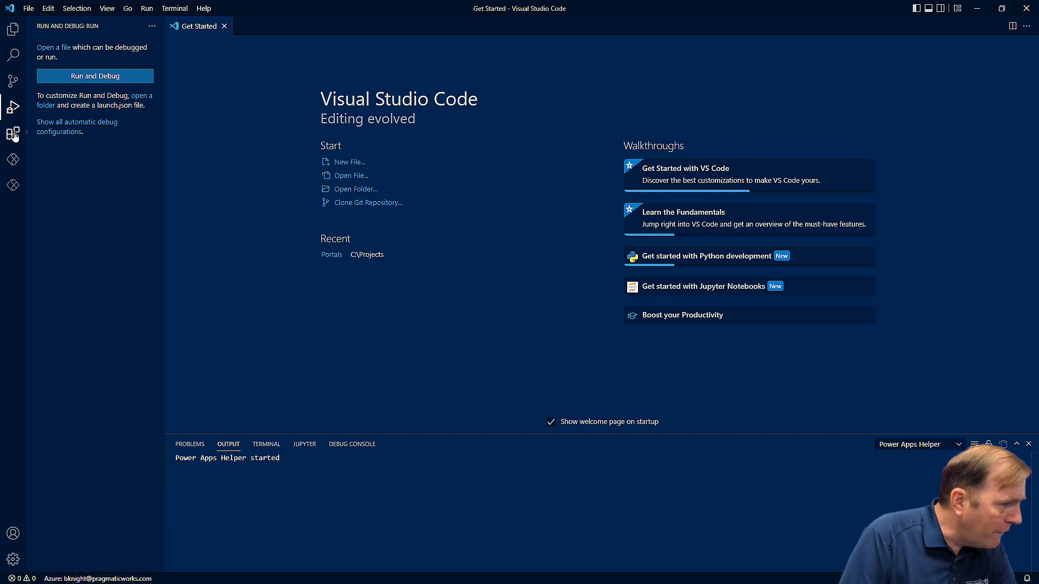
pyautogui.click(13, 133)
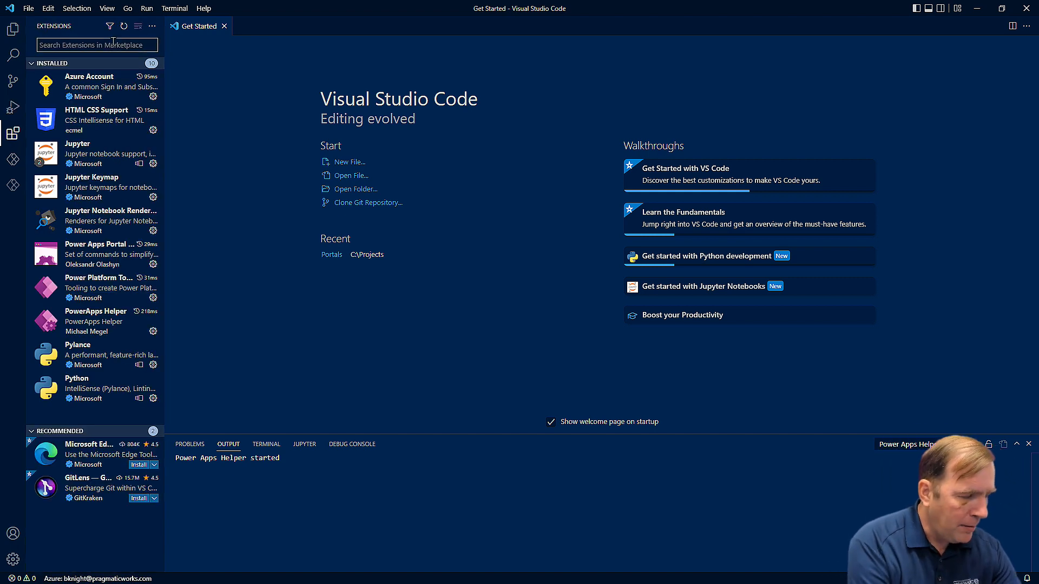
pyautogui.write('power platform')
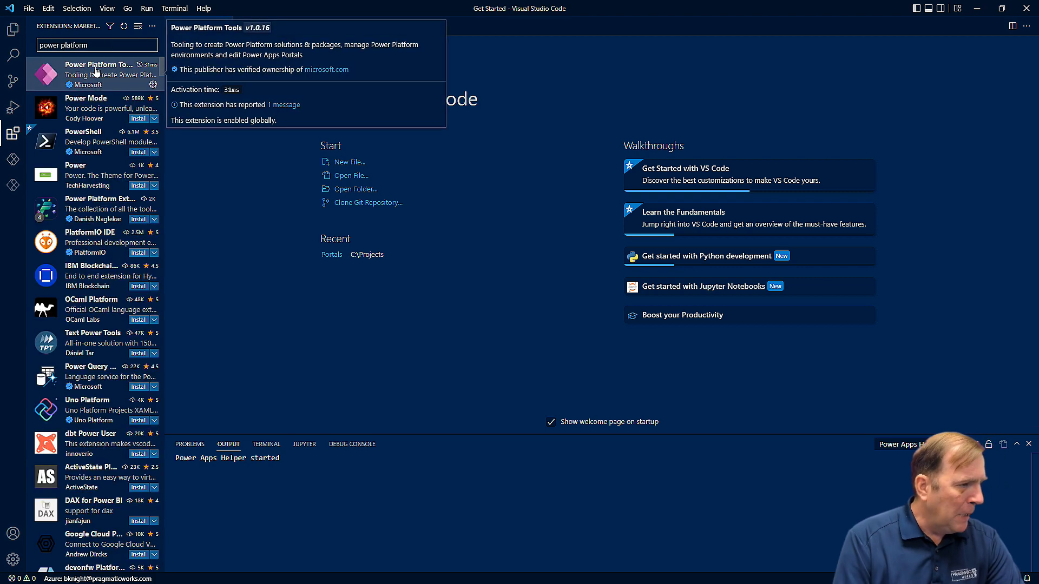
pyautogui.click(98, 74)
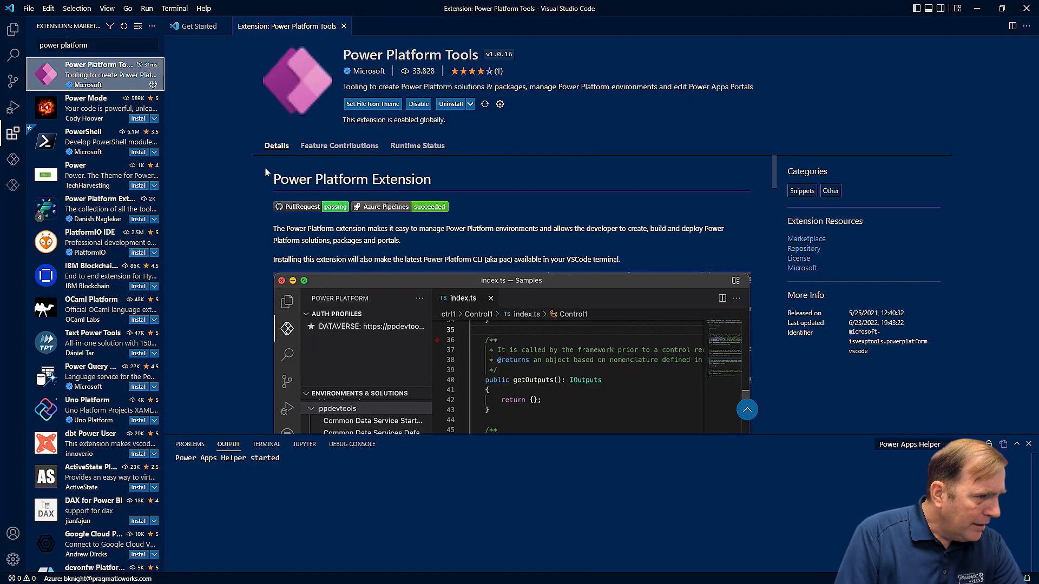
# Close the extension details page and bring up the terminal
pyautogui.click(345, 26)
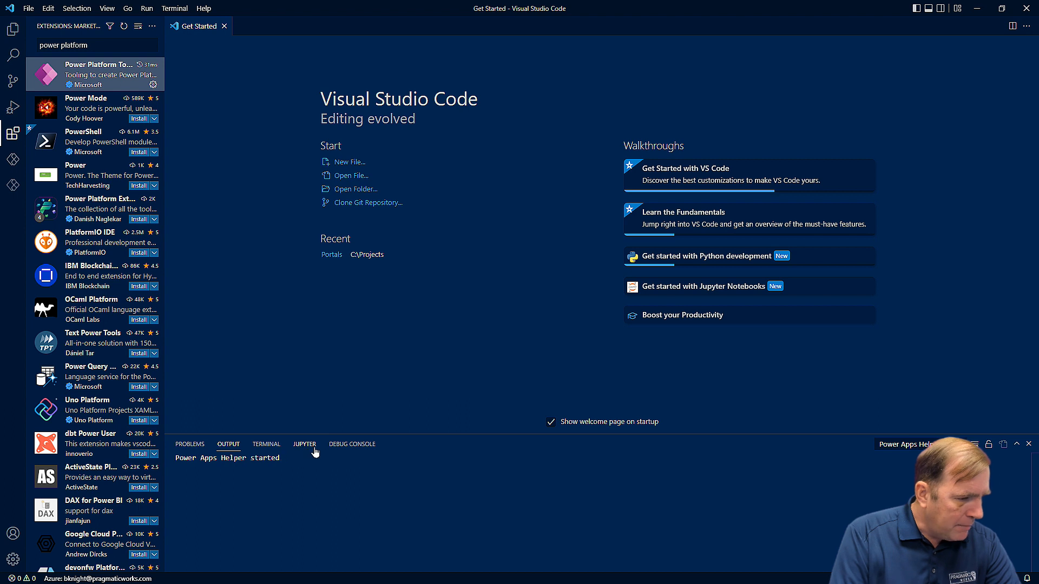
pyautogui.click(266, 443)
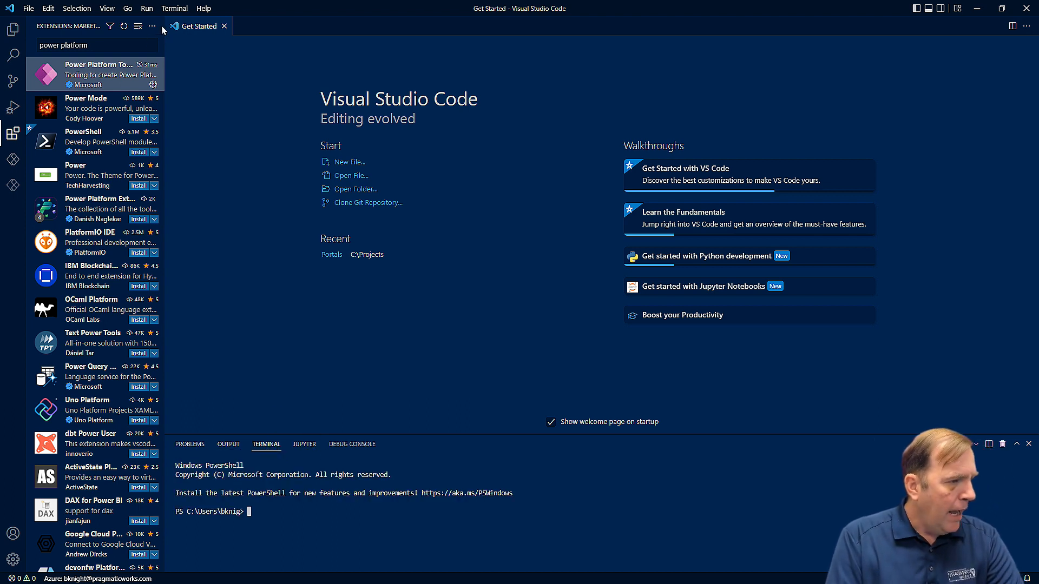
pyautogui.click(174, 9)
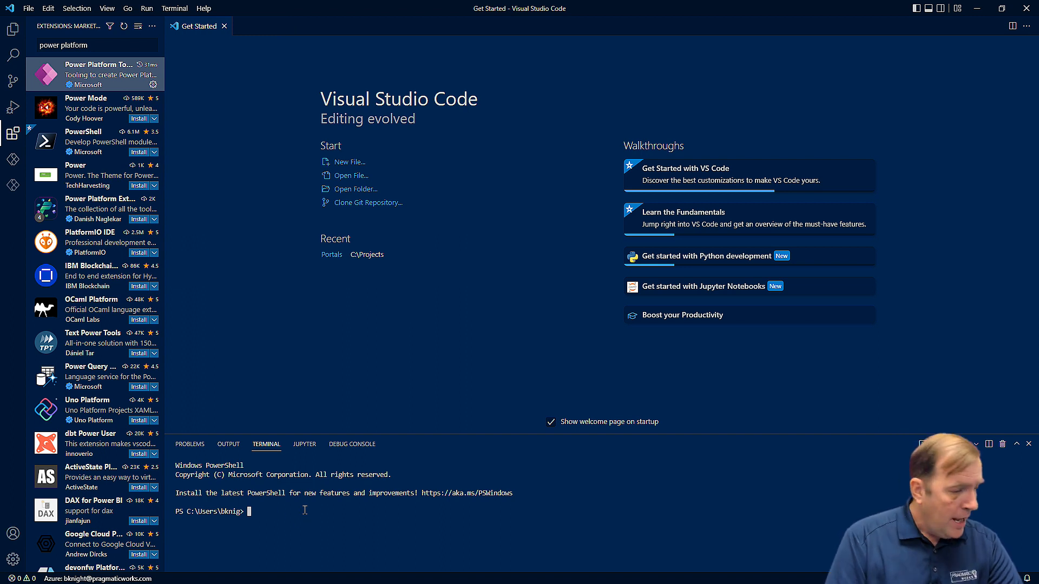
# Move to C:\projects and enter 'pac auth create -u' without the URL placeholder
pyautogui.write('cd\\')
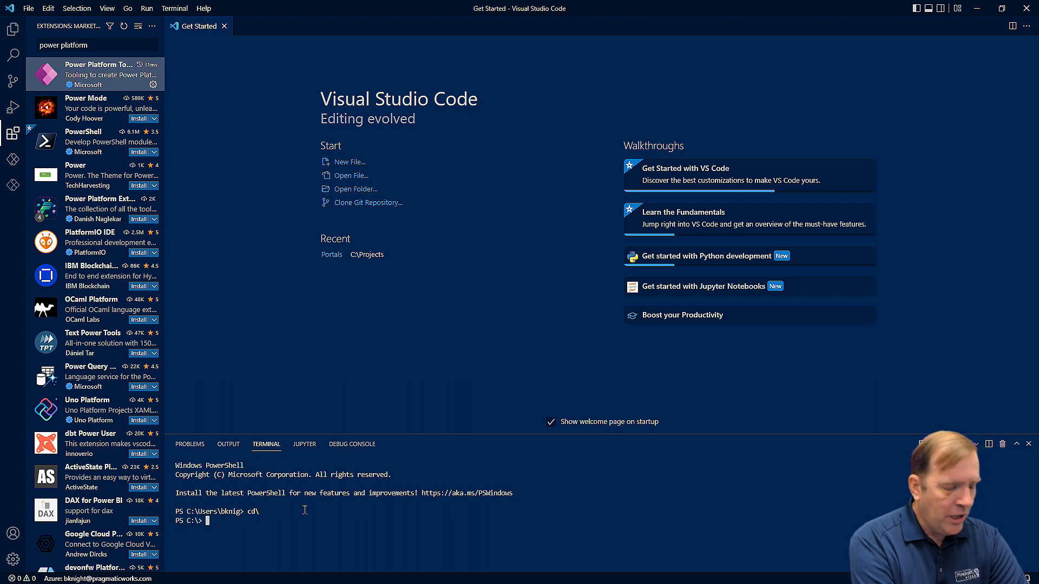
pyautogui.write('cd projects')
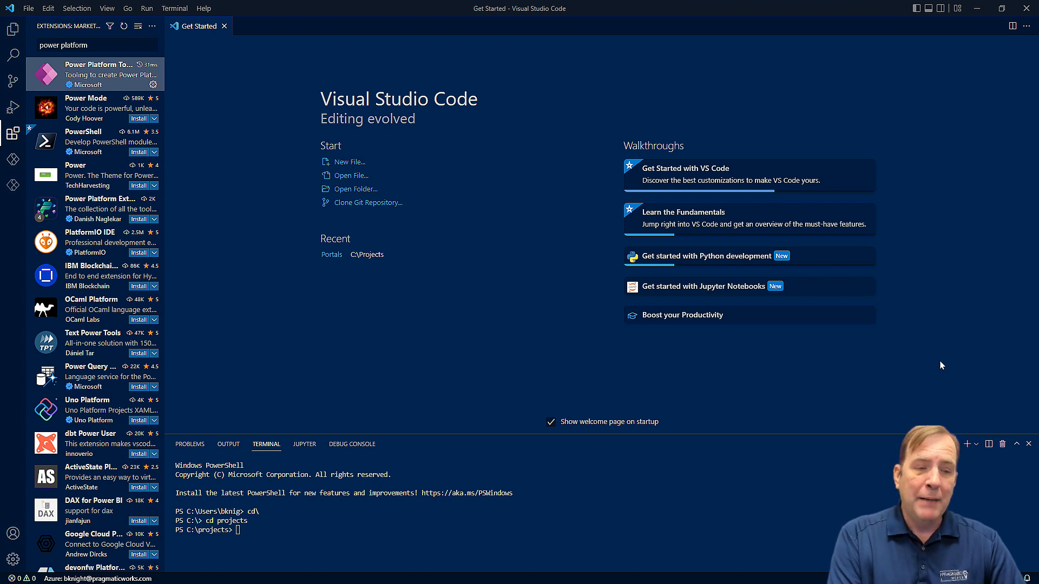
pyautogui.write('pac auth create -u [Dataverse URL]')
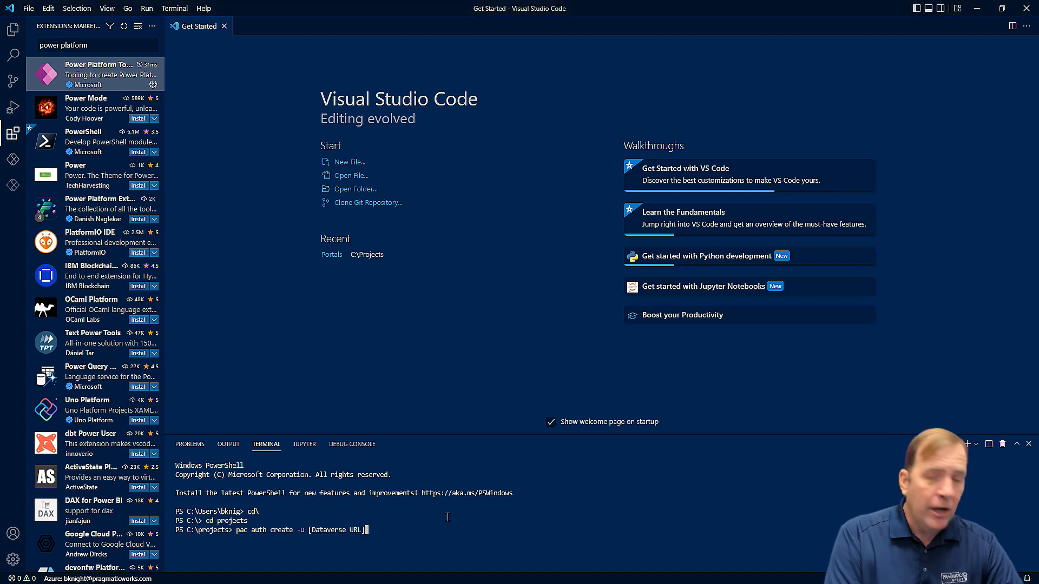
pyautogui.moveTo(508, 499)
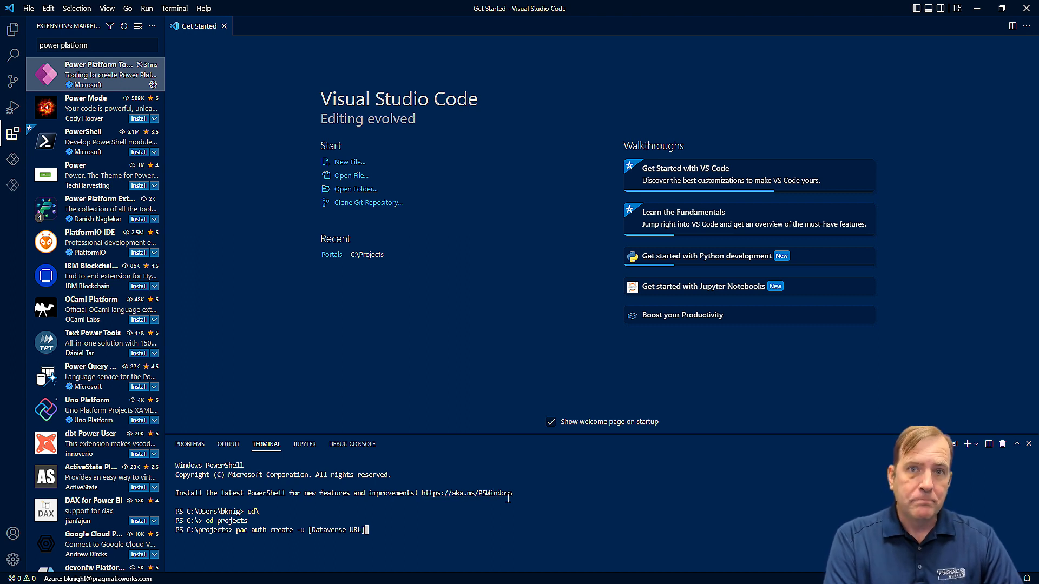
pyautogui.moveTo(443, 292)
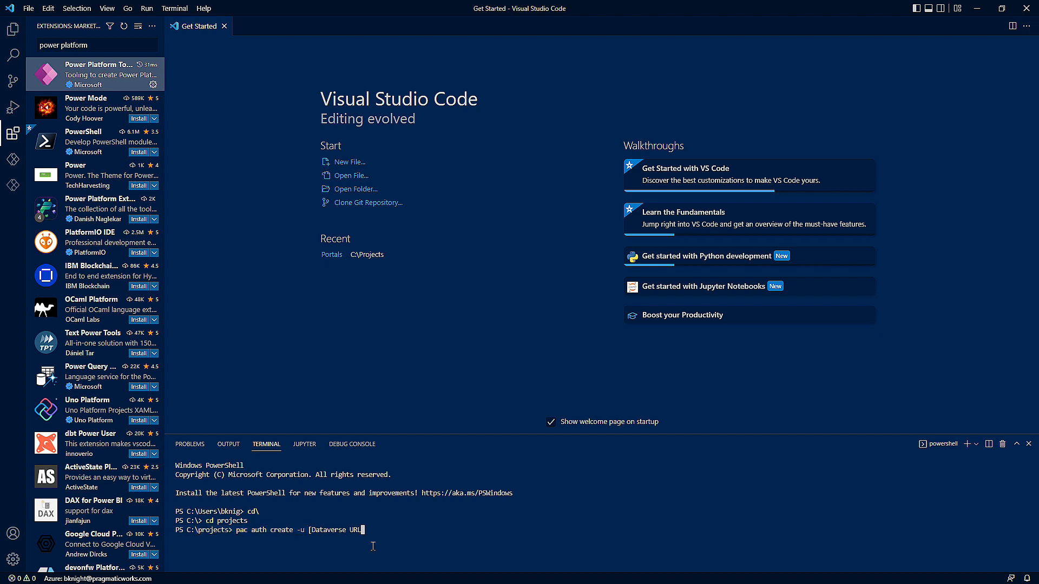
pyautogui.press('Backspace')
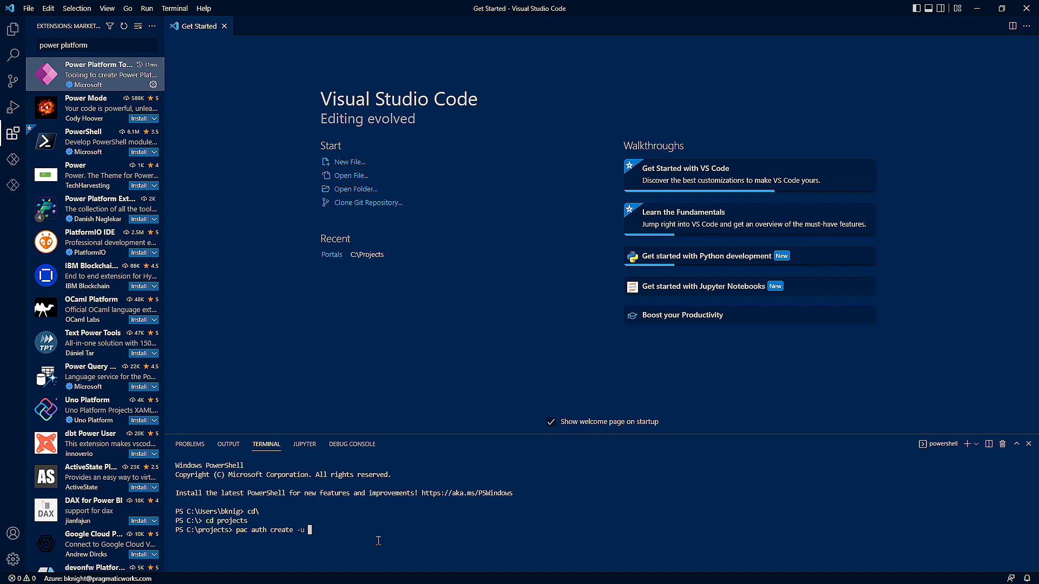
pyautogui.moveTo(311, 282)
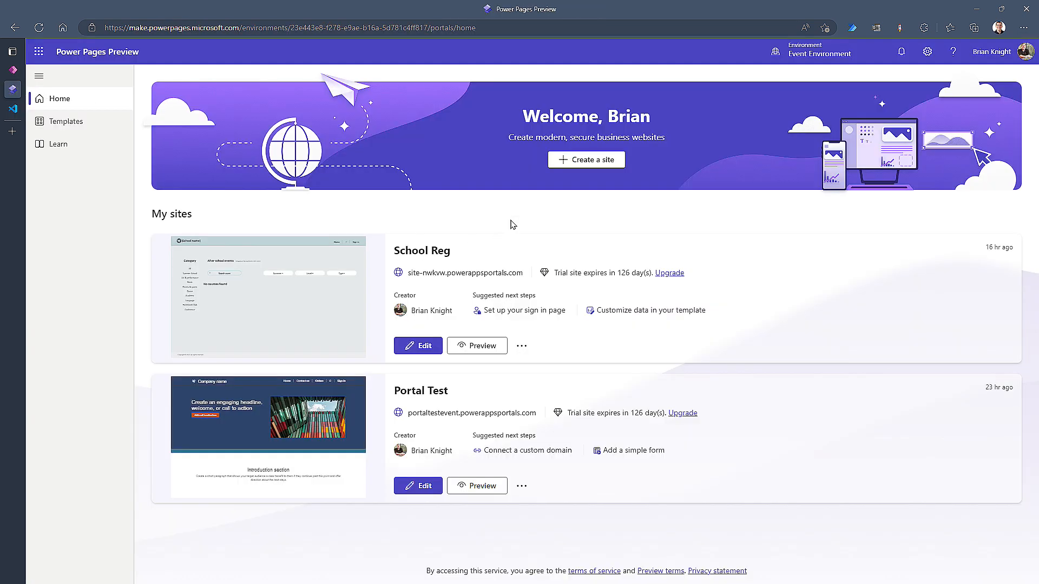
pyautogui.moveTo(237, 61)
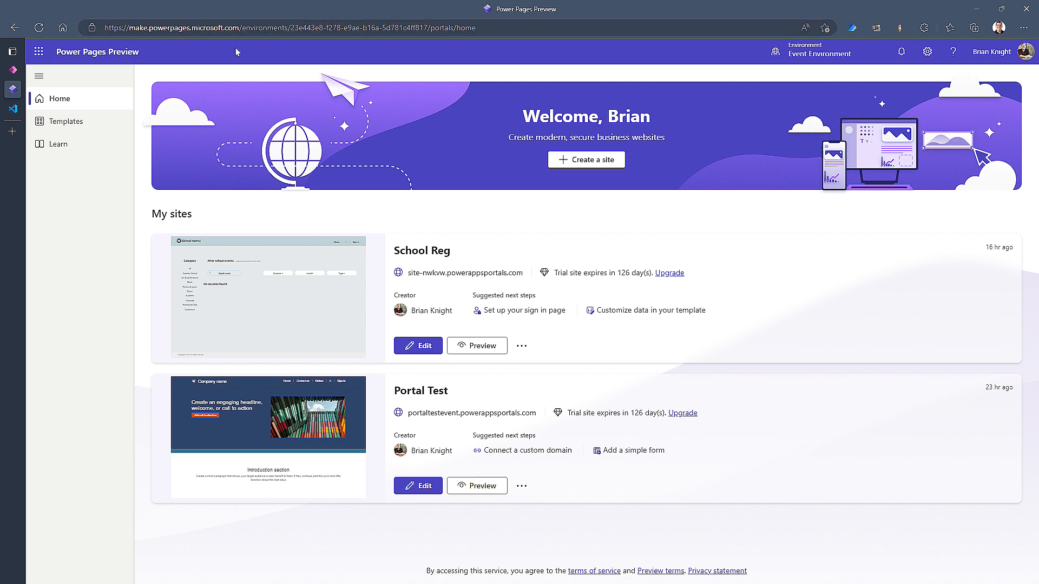
pyautogui.moveTo(820, 53)
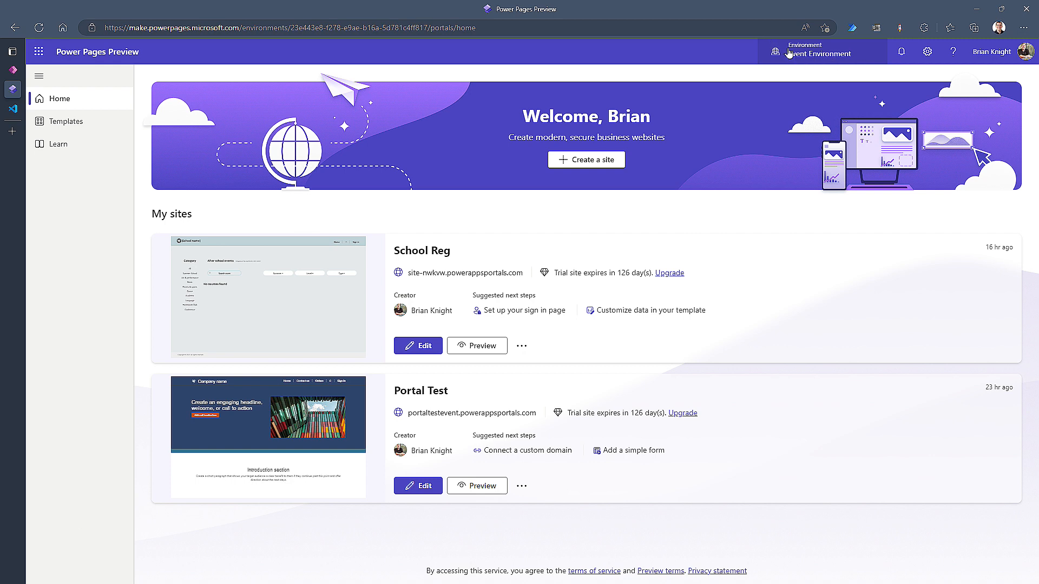
# Open the Power Pages settings panel with the environment's advanced settings
pyautogui.click(927, 51)
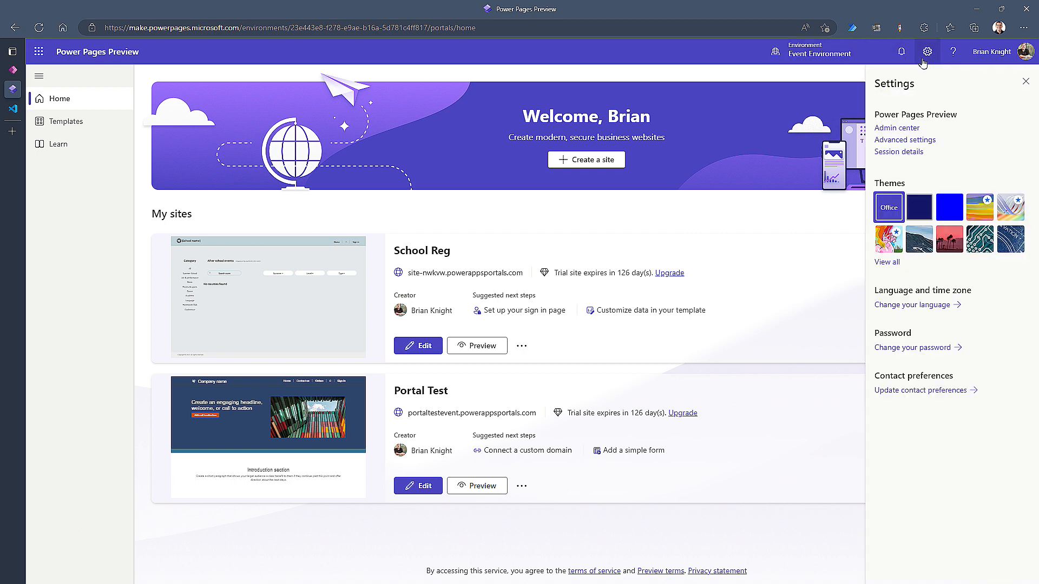
pyautogui.click(897, 127)
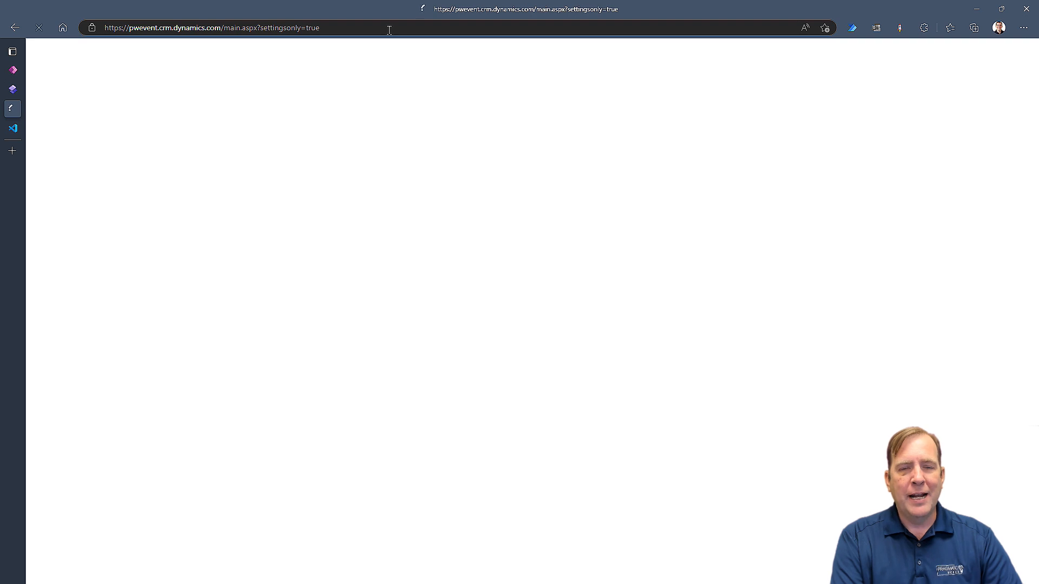
# Copy the Dynamics 365 environment's base URL from the address bar
pyautogui.click(212, 28)
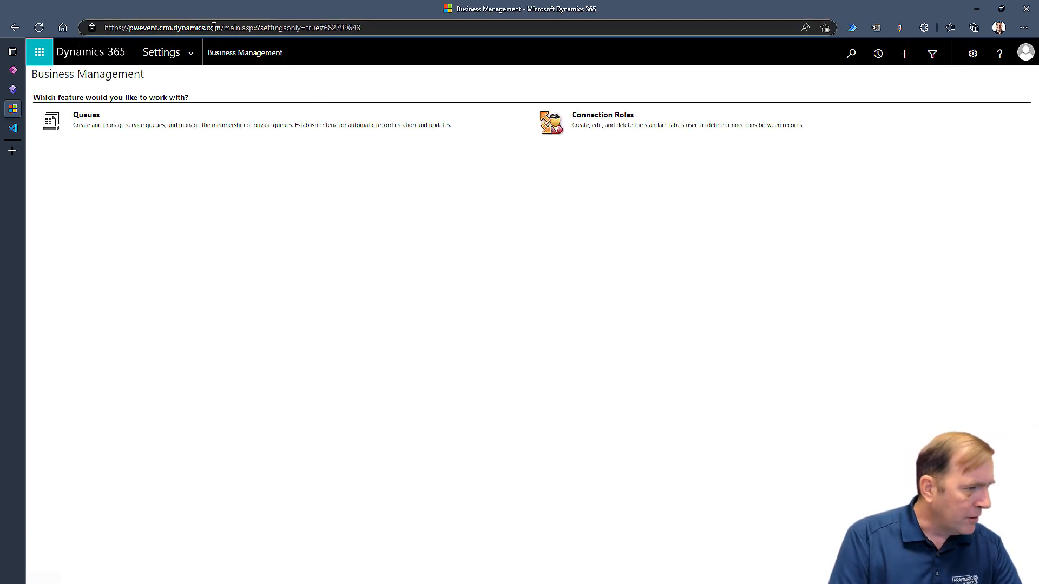
pyautogui.click(228, 27)
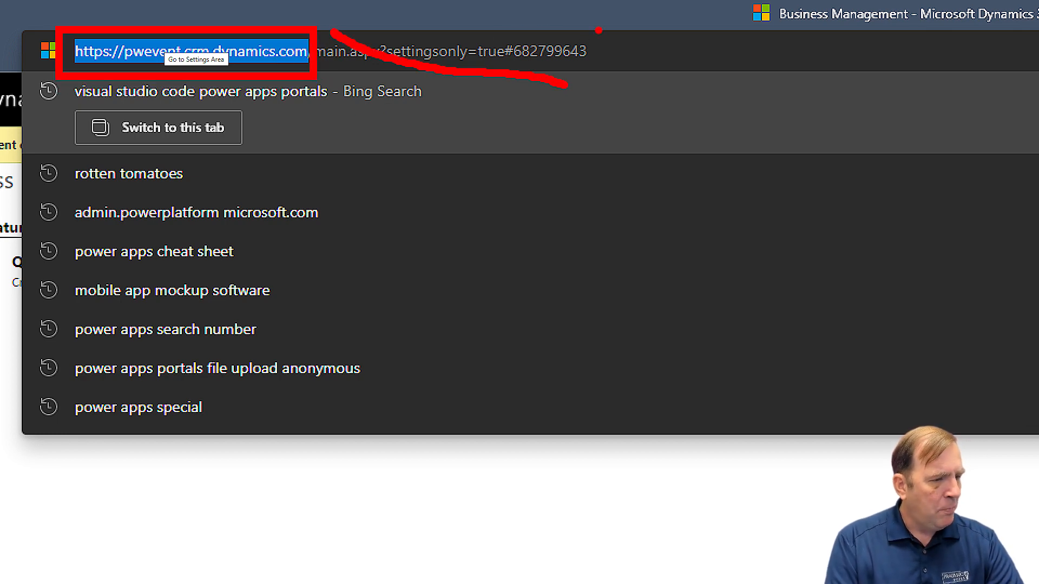
pyautogui.press('Enter')
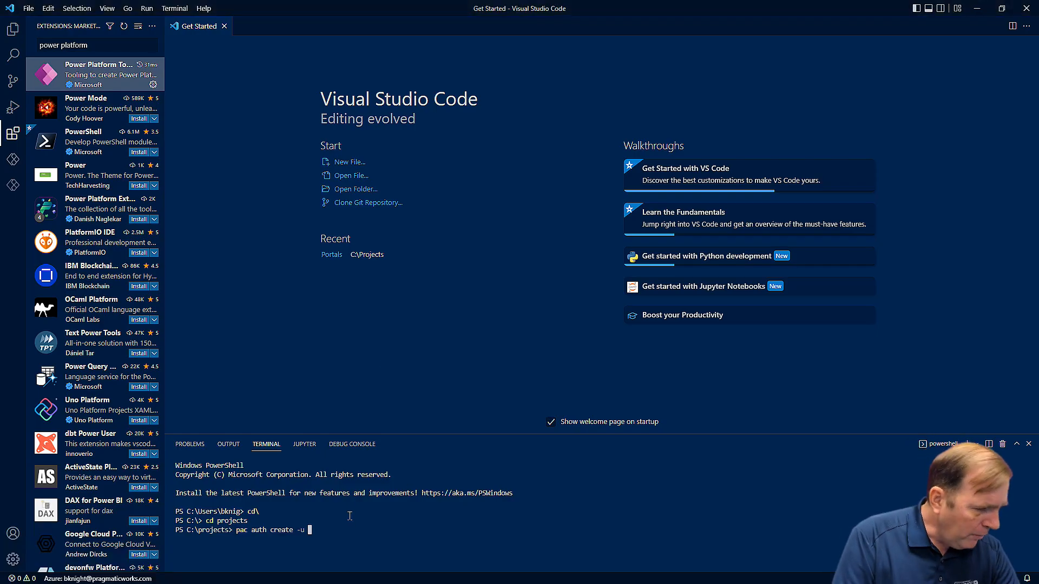
pyautogui.write('https://pwevent.crm.dynamics.com/')
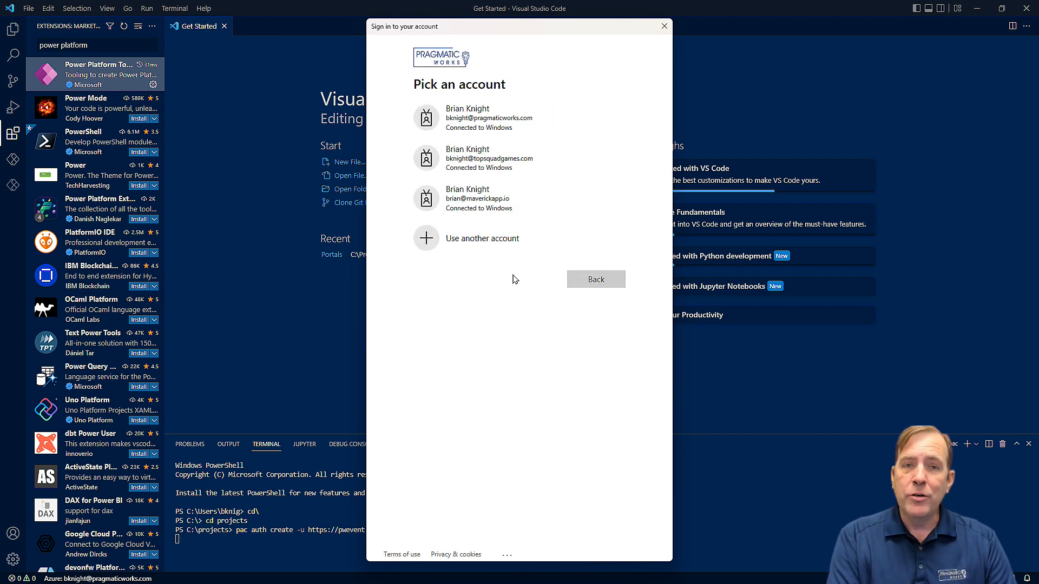
pyautogui.click(467, 118)
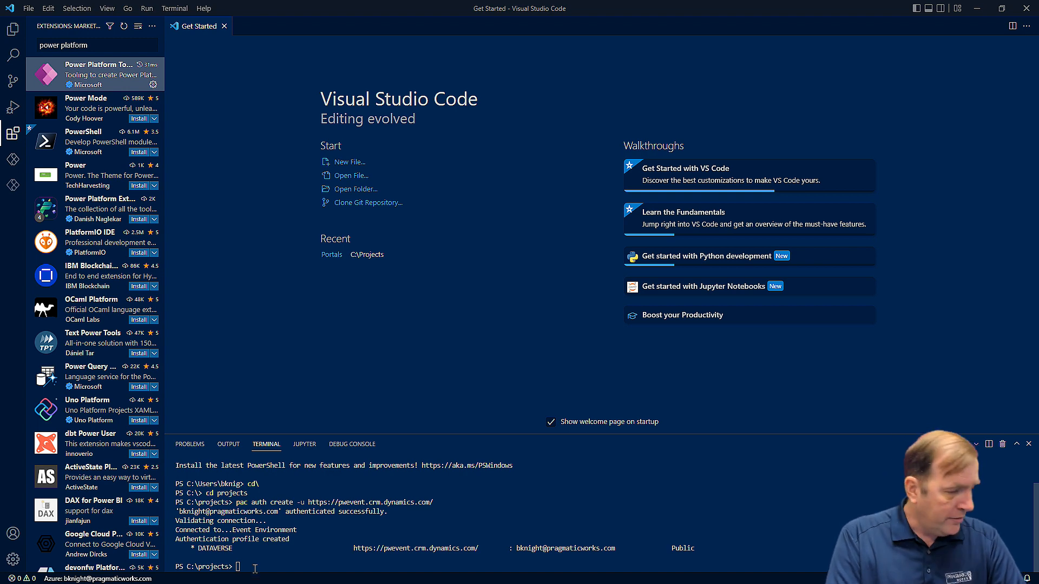
# Run pac paportal list and begin a download command with Portal Test's ID
pyautogui.write('pac paportal list')
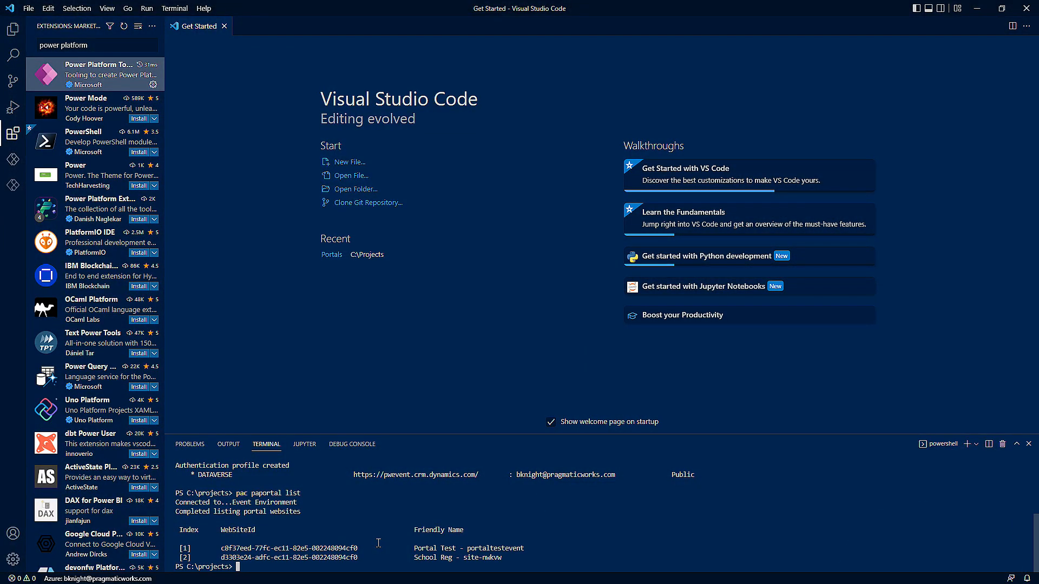
pyautogui.doubleClick(348, 548)
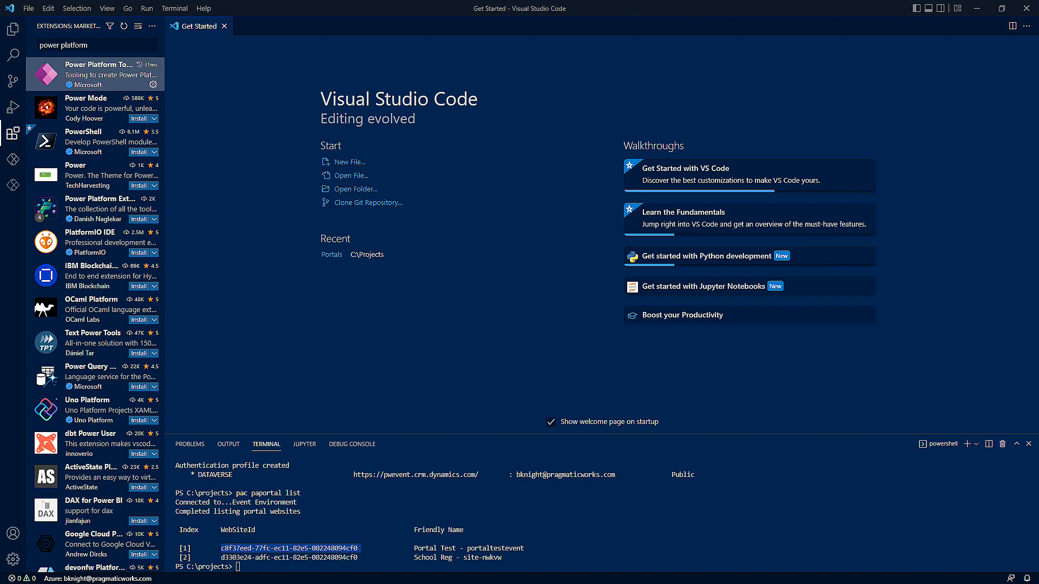
pyautogui.click(343, 563)
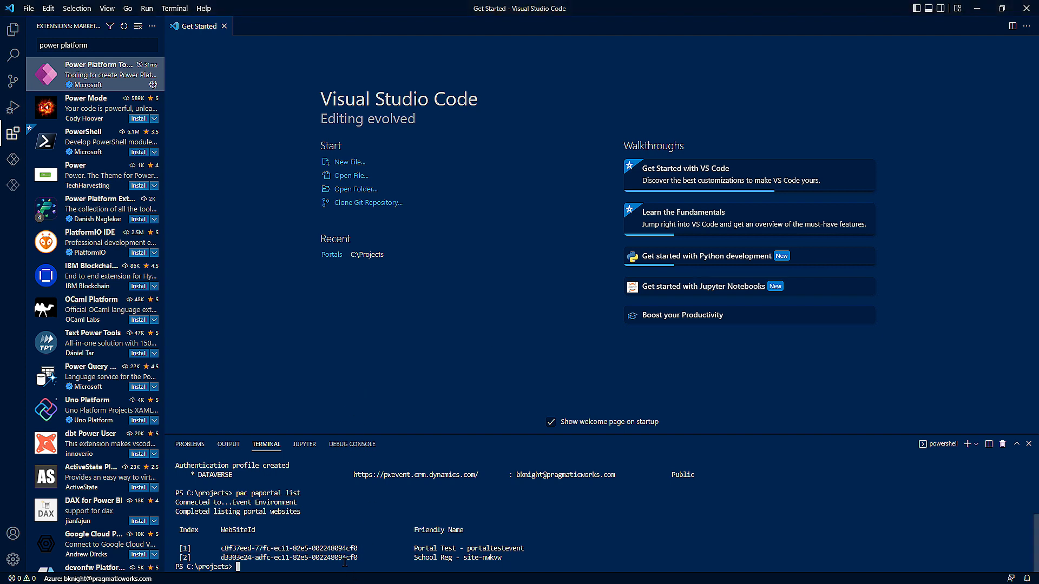
pyautogui.write('c8f37eed-77fc-ec11-82e5-002248094cf0')
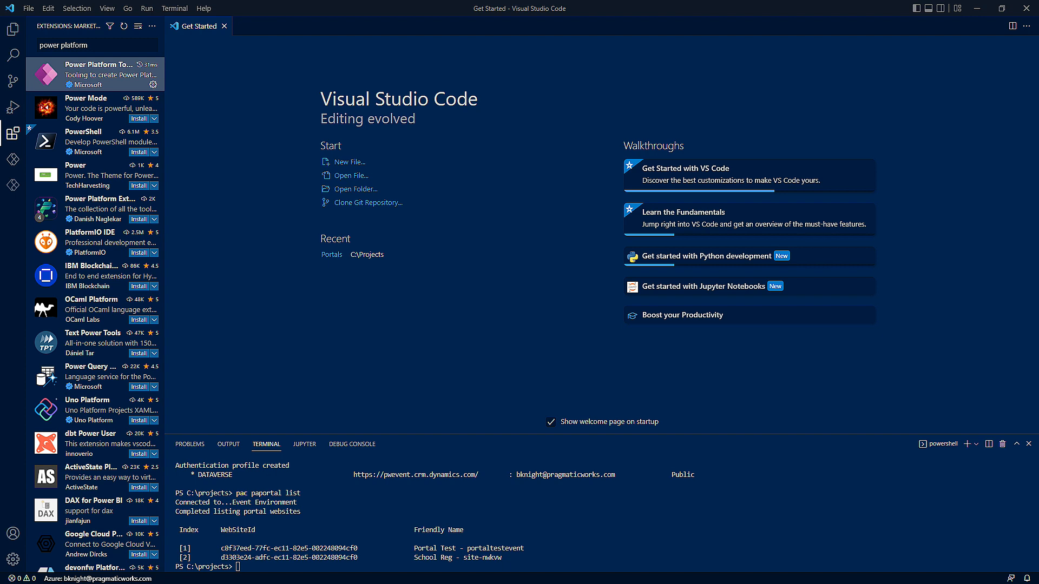
pyautogui.moveTo(319, 581)
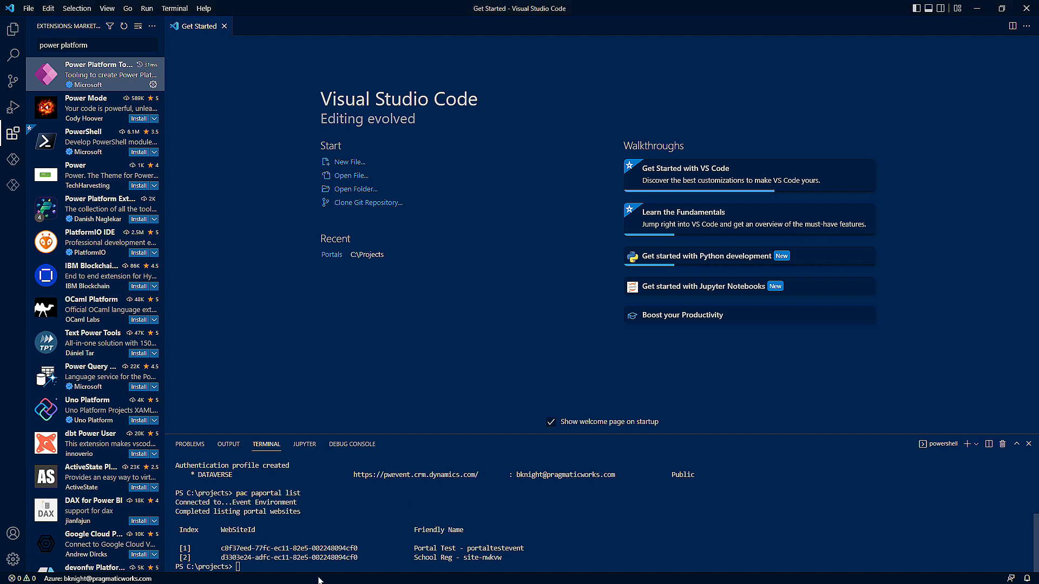
pyautogui.write('pac paportal download --path [PATH] -id [WebSiteId-GUID]')
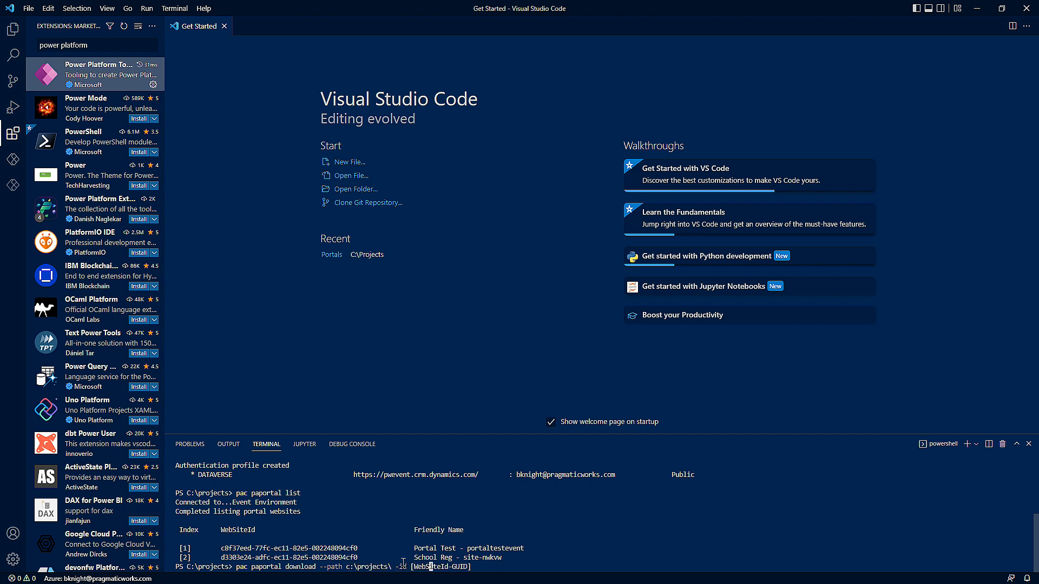
pyautogui.write('-id')
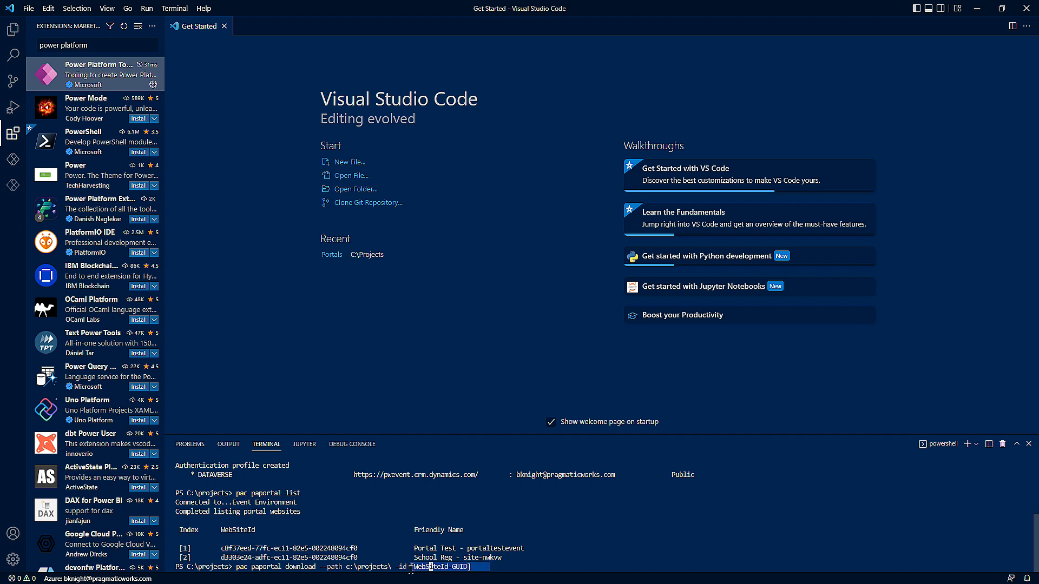
pyautogui.write('c8f37eed-77fc-ec11-82e5-002248094cf0')
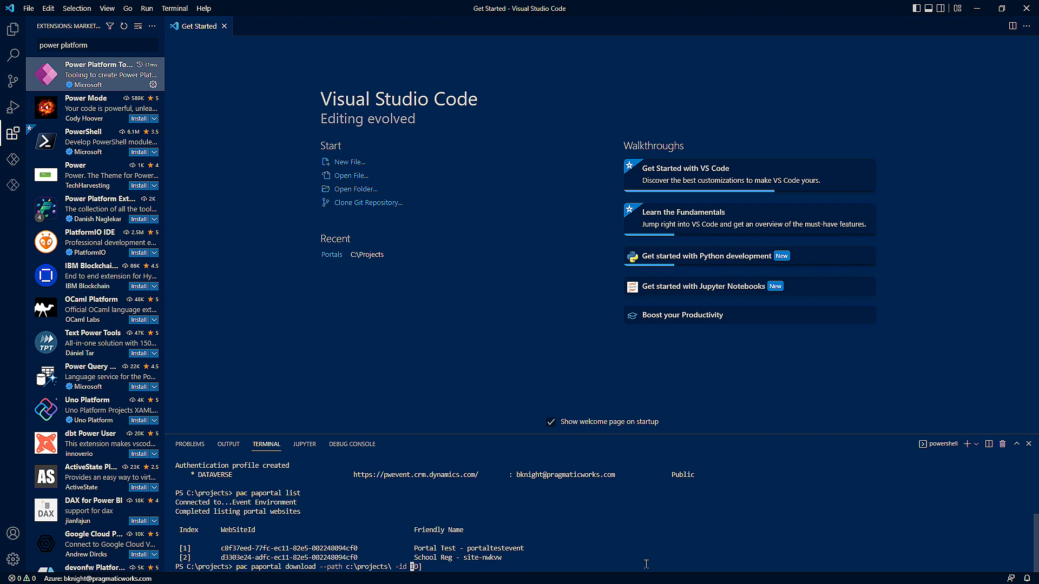
pyautogui.write('c8f37eed-77fc-ec11-82e5-002248094cf0')
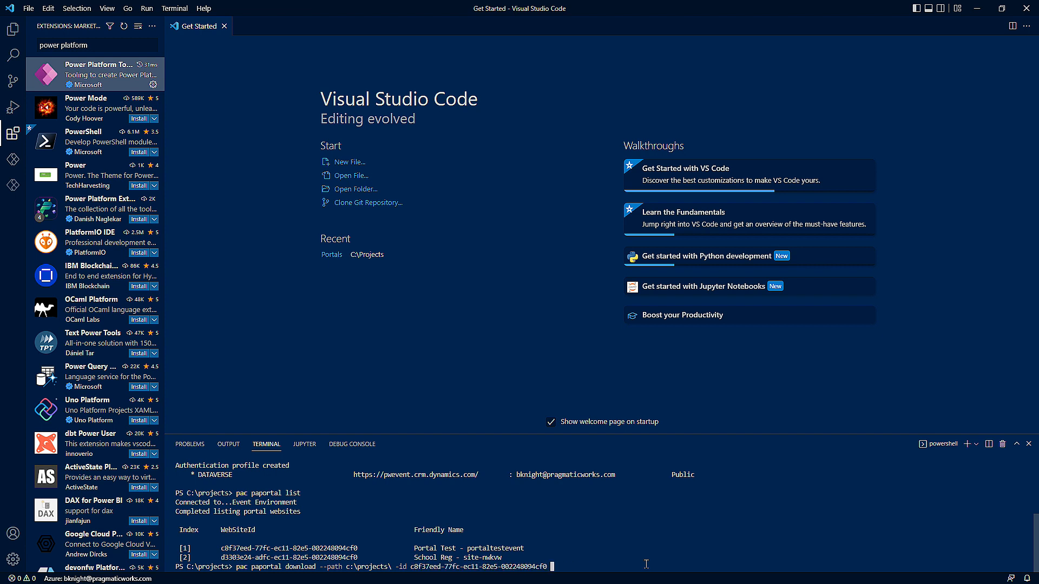
pyautogui.write('-d')
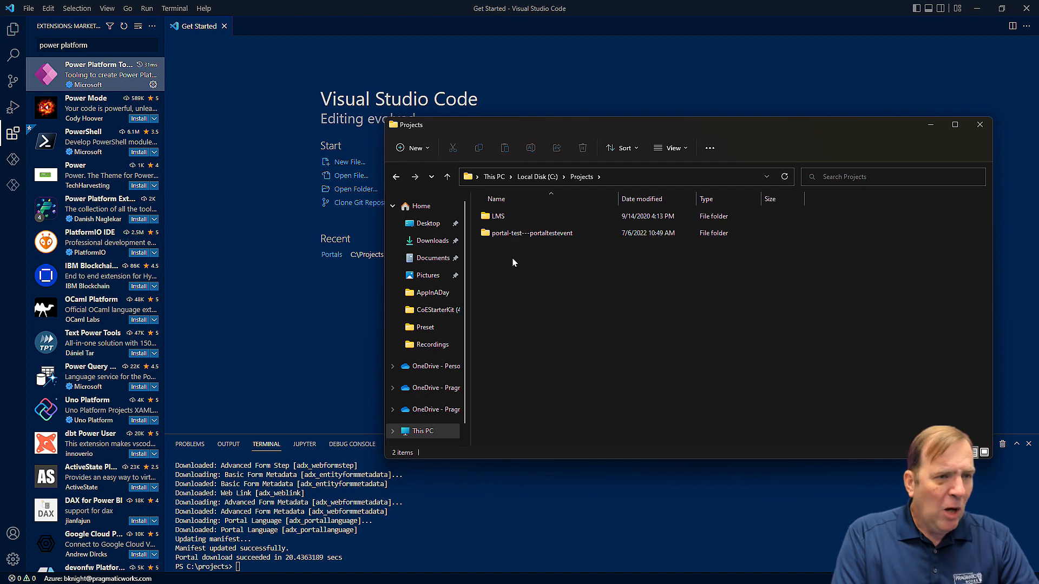
# Open the downloaded portal-test---portaltestevent folder as the VS Code workspace
pyautogui.click(526, 232)
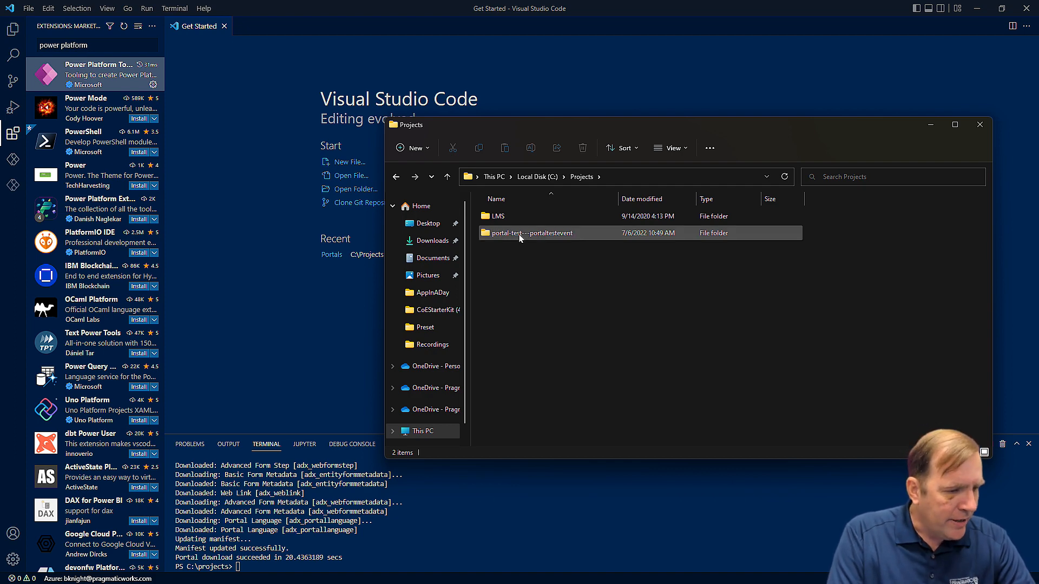
pyautogui.doubleClick(528, 233)
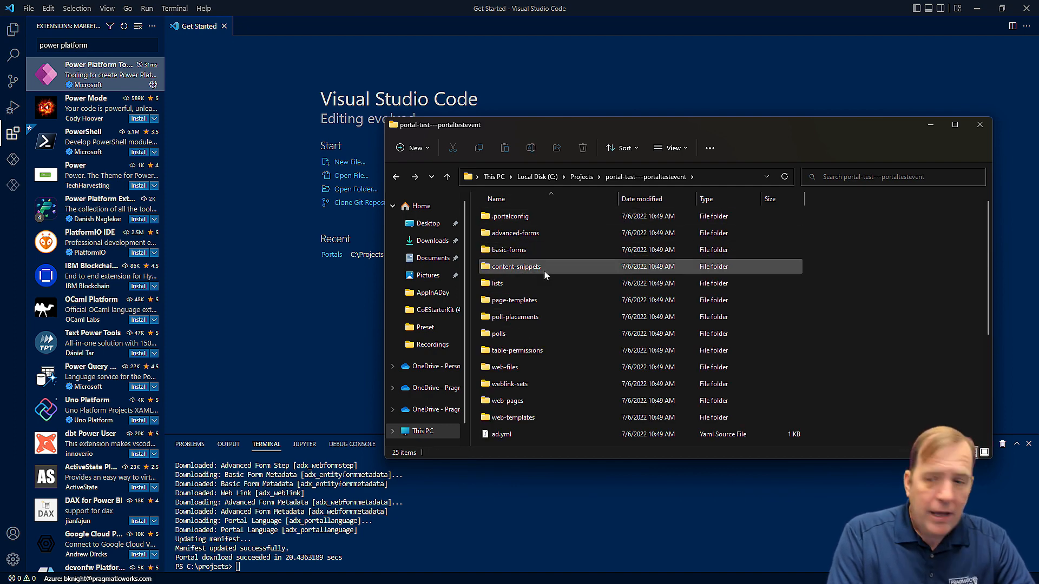
pyautogui.moveTo(733, 250)
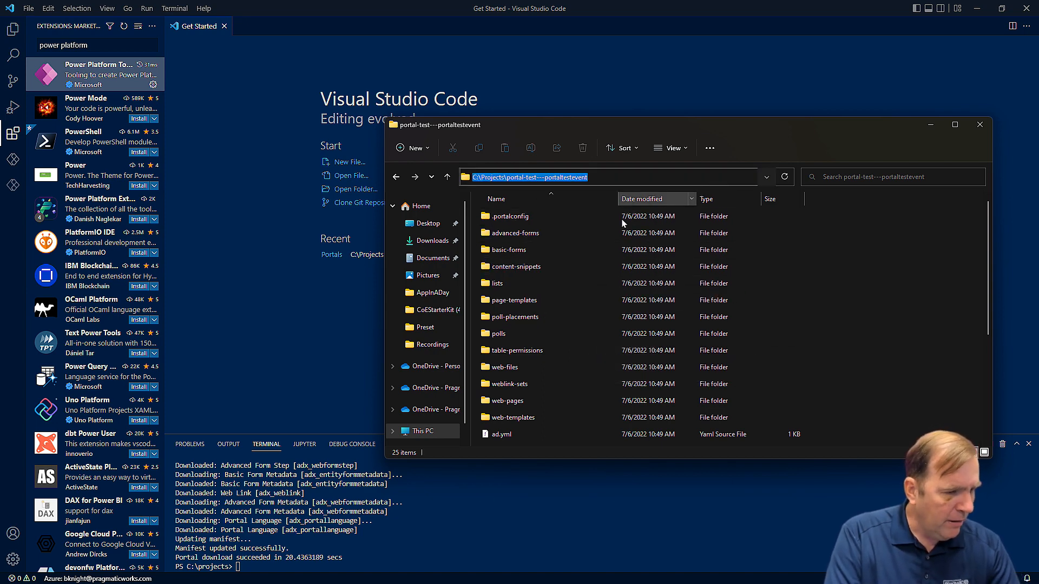
pyautogui.click(28, 8)
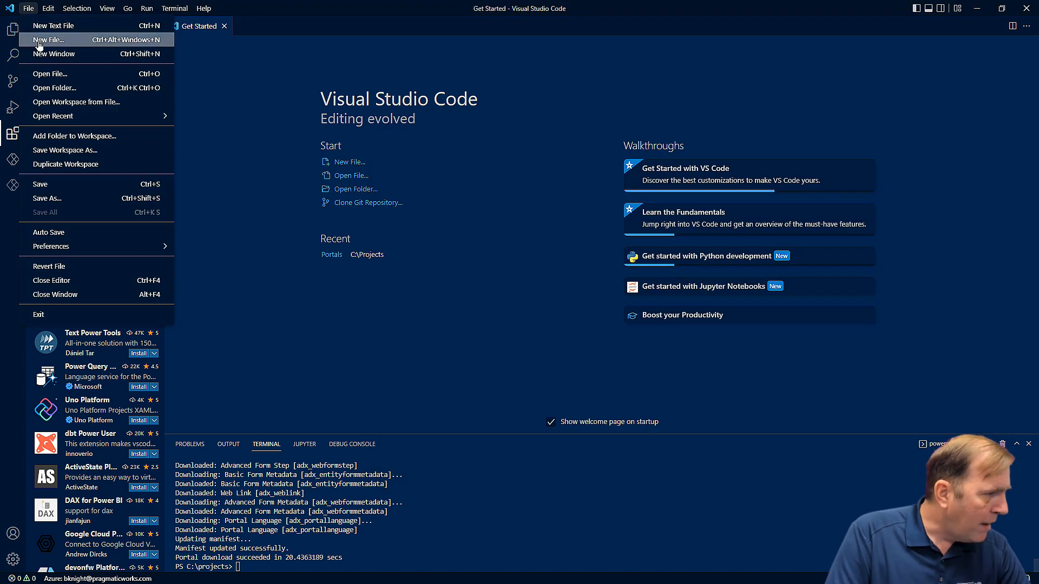
pyautogui.click(53, 88)
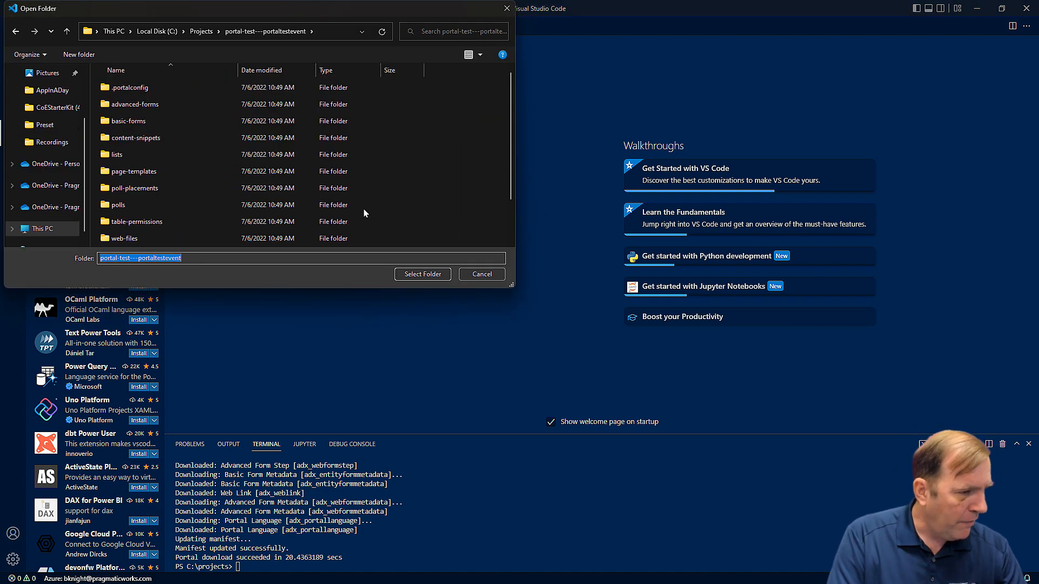
pyautogui.click(480, 274)
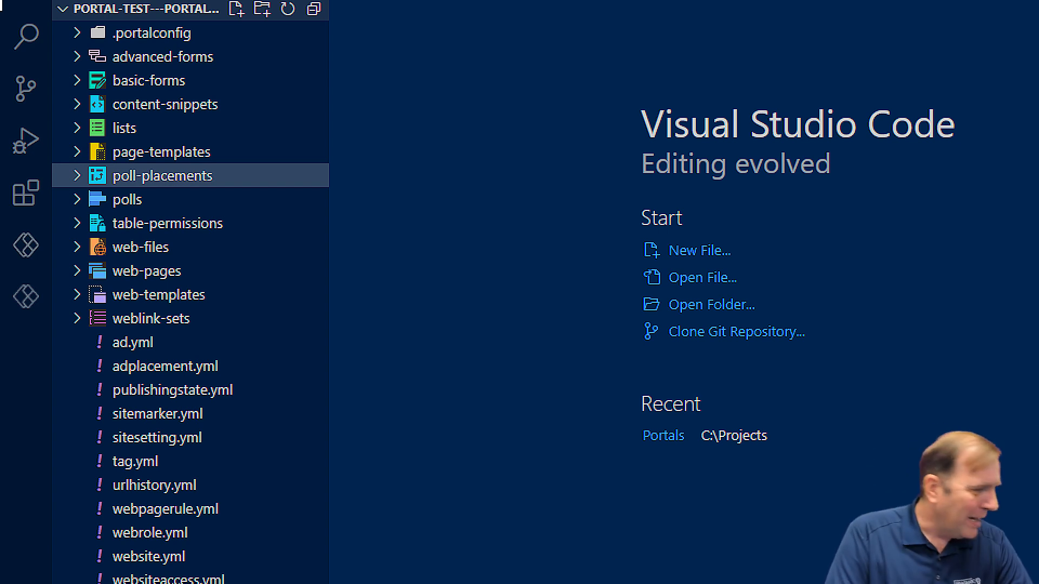
# Expand basic-forms and open simple-contact-us-form.basicform.basicformmetadata.yml to review its fields
pyautogui.scroll(-3)
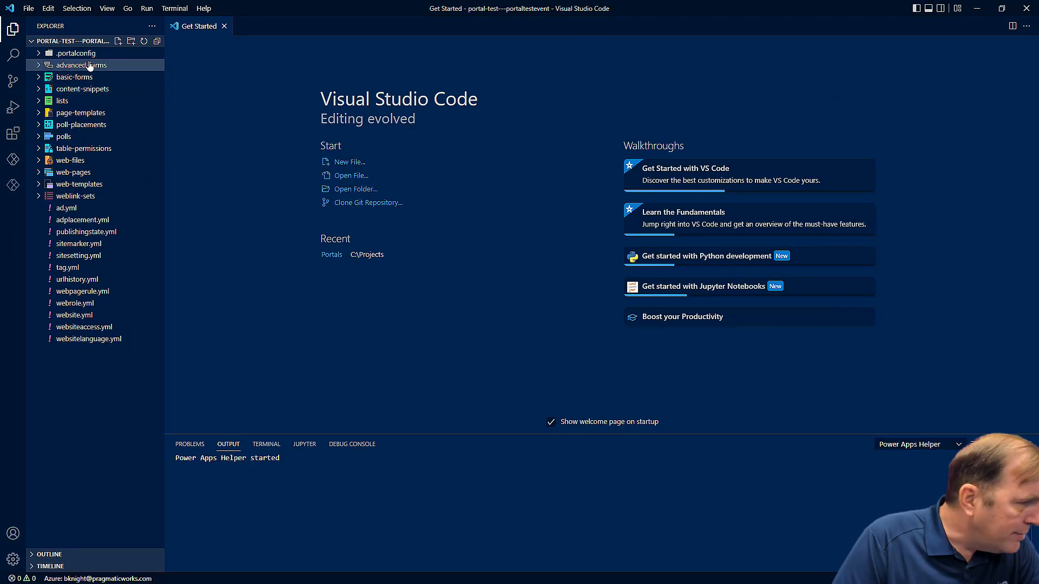
pyautogui.click(75, 77)
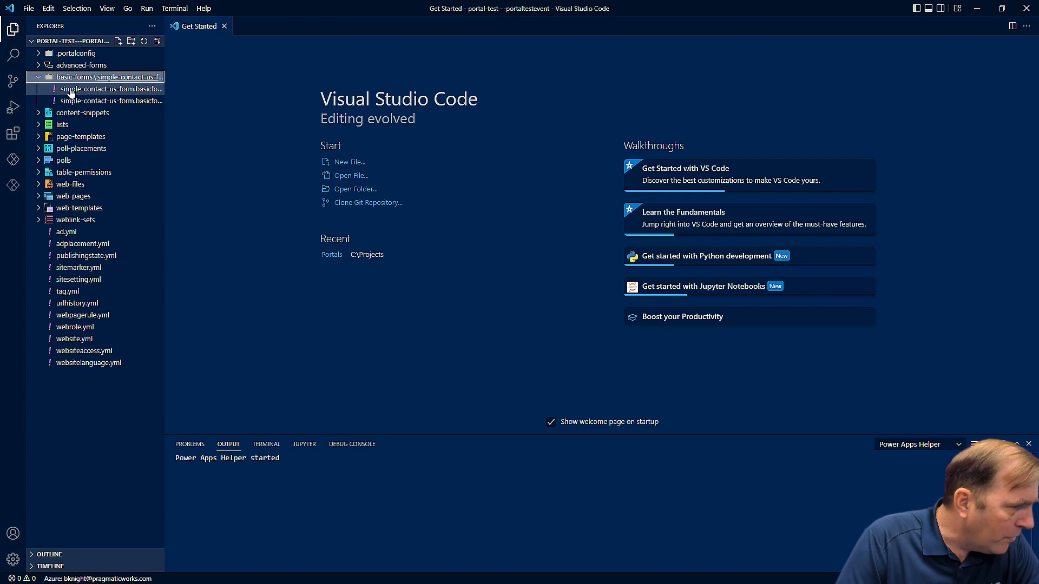
pyautogui.doubleClick(111, 88)
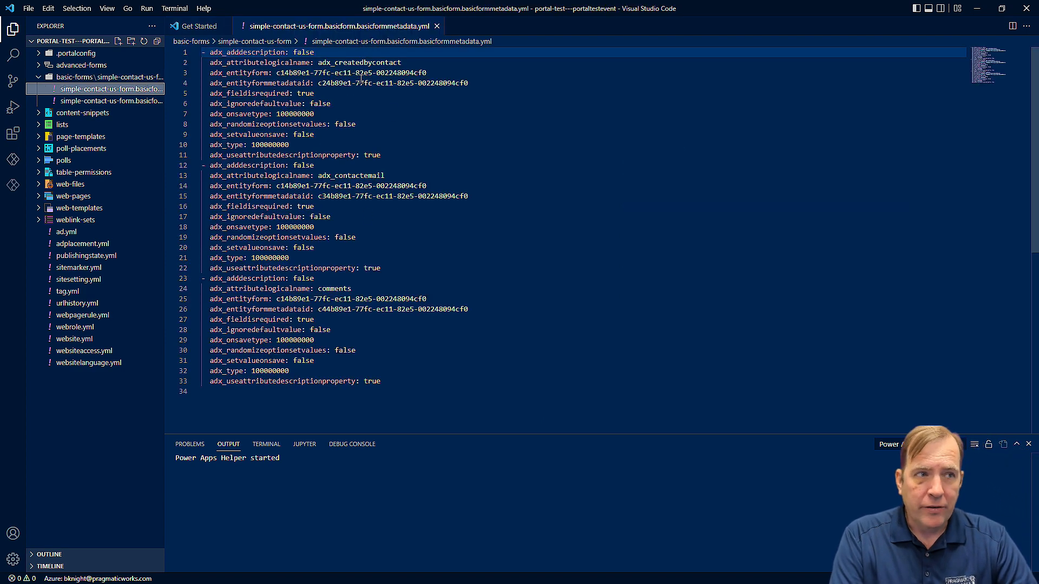
pyautogui.scroll(-3)
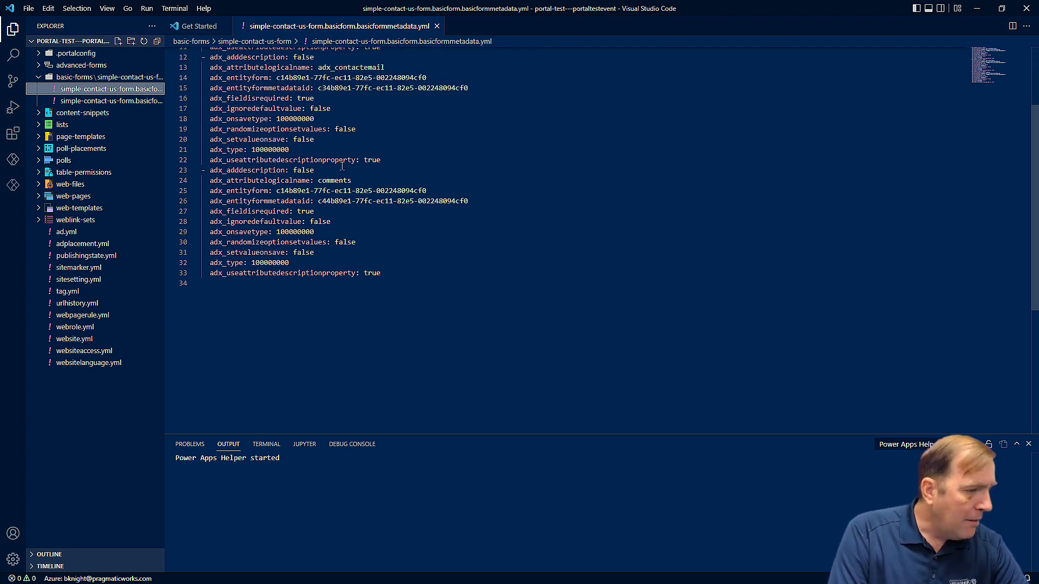
pyautogui.scroll(3)
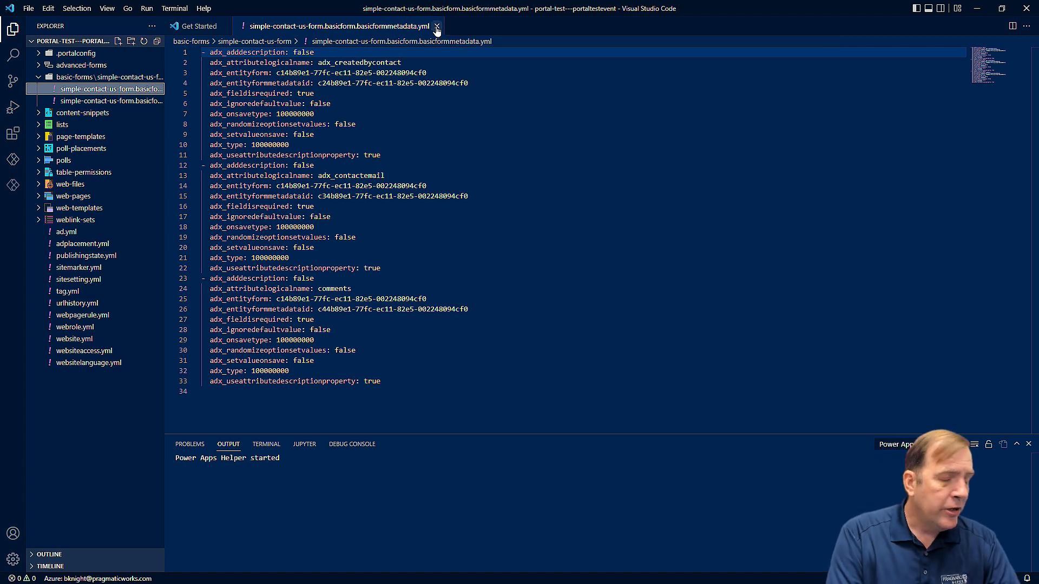
pyautogui.moveTo(436, 27)
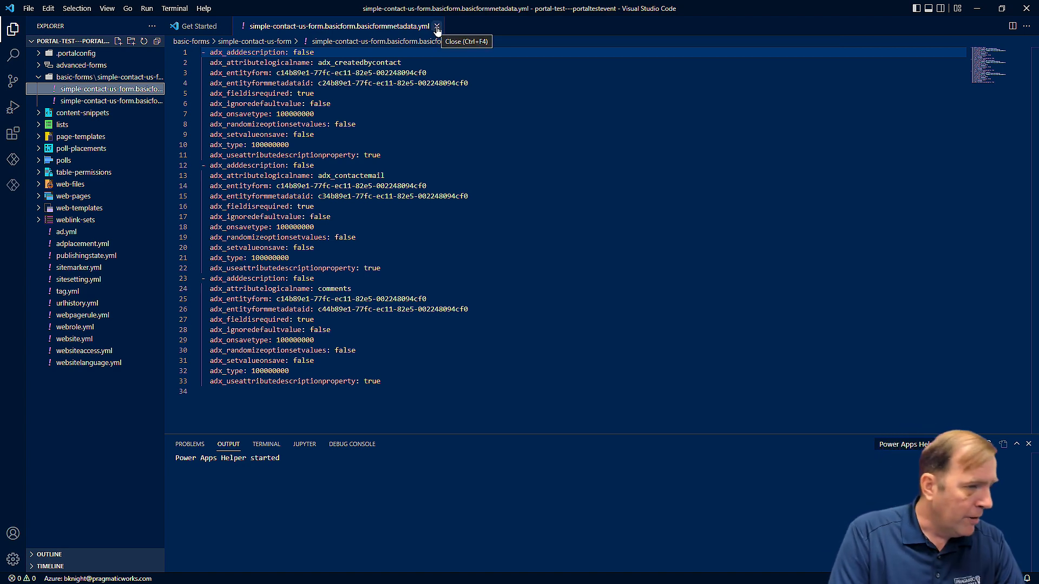
# Close the form metadata tab and load the Orders page in the design studio
pyautogui.click(437, 26)
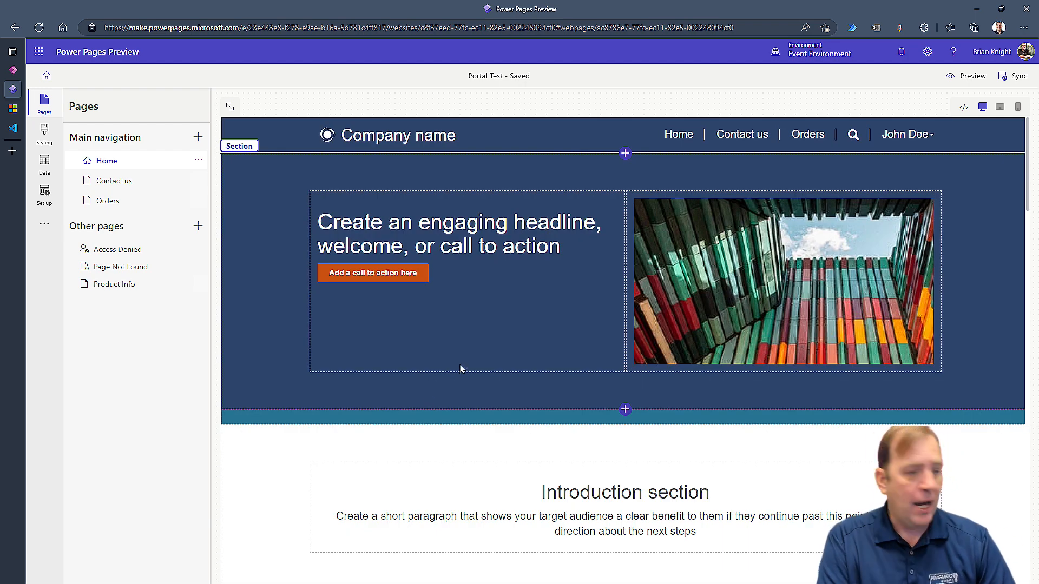
pyautogui.click(107, 200)
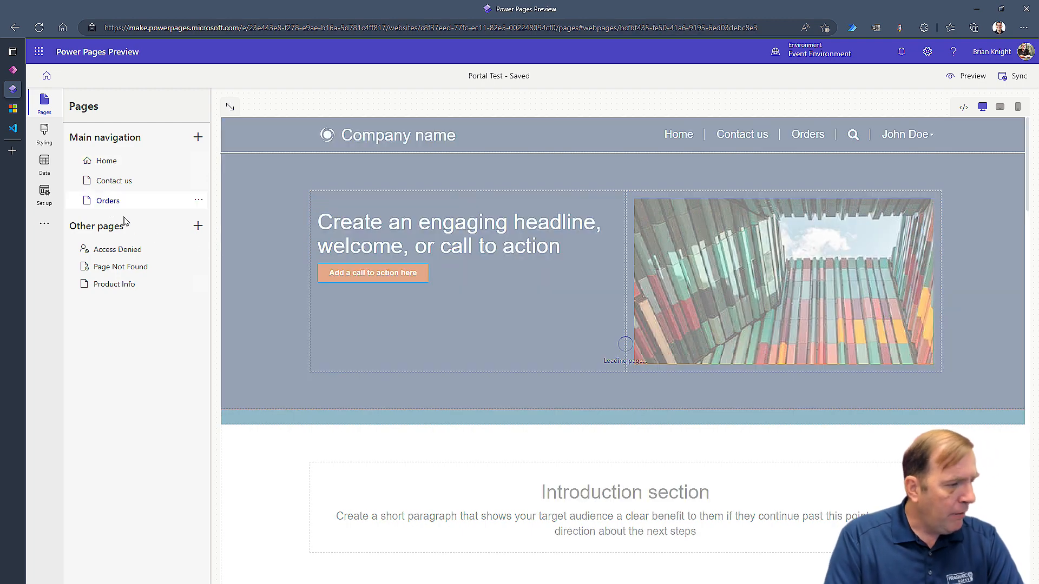
pyautogui.moveTo(108, 201)
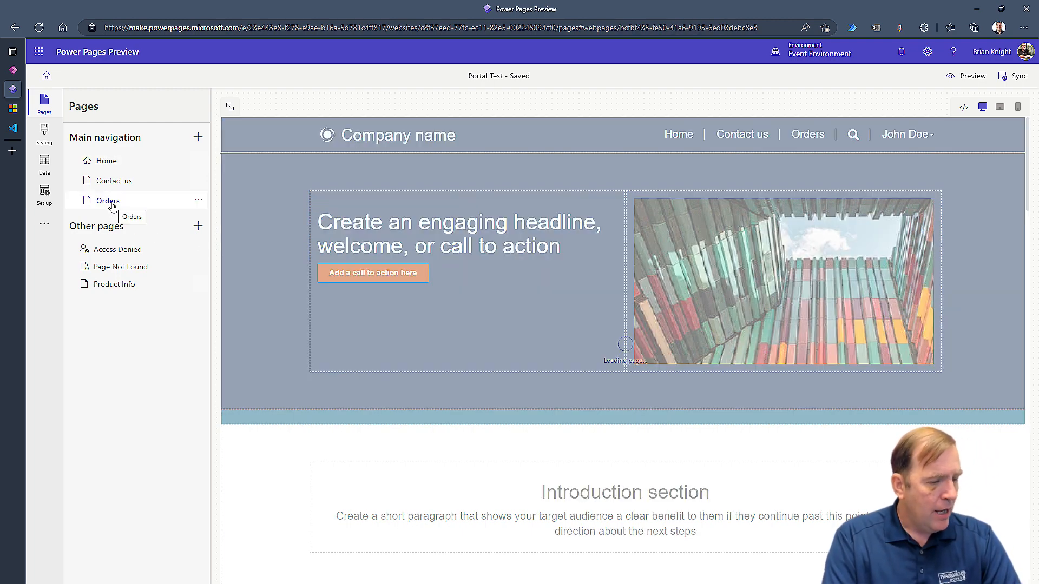
pyautogui.click(107, 200)
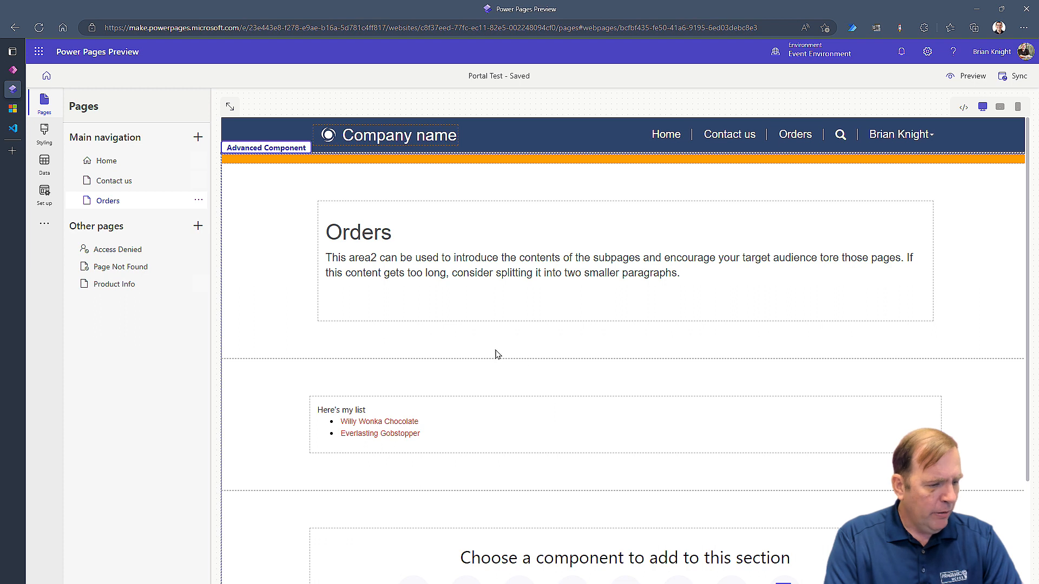
pyautogui.moveTo(400, 366)
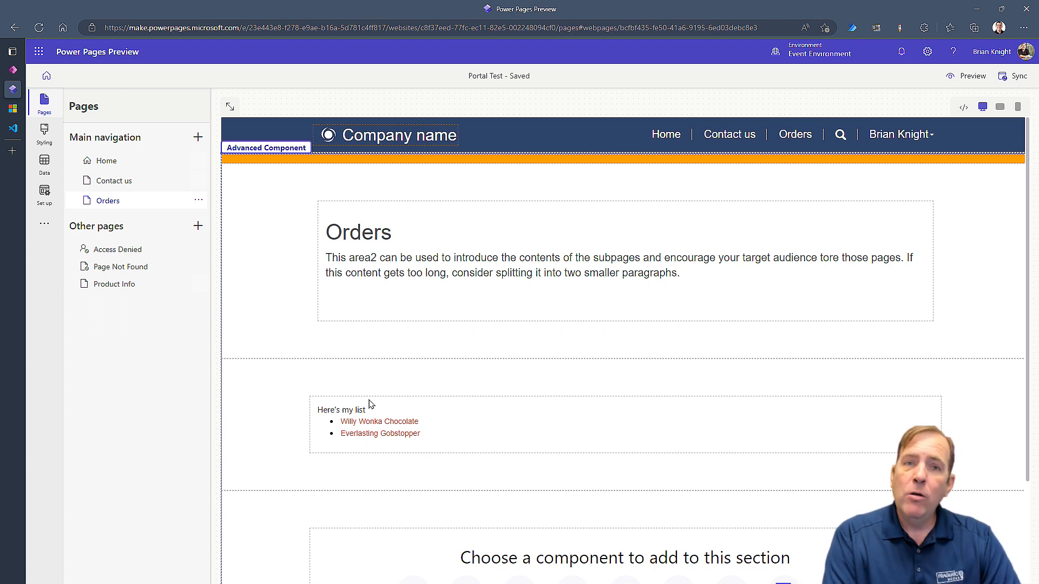
pyautogui.moveTo(538, 441)
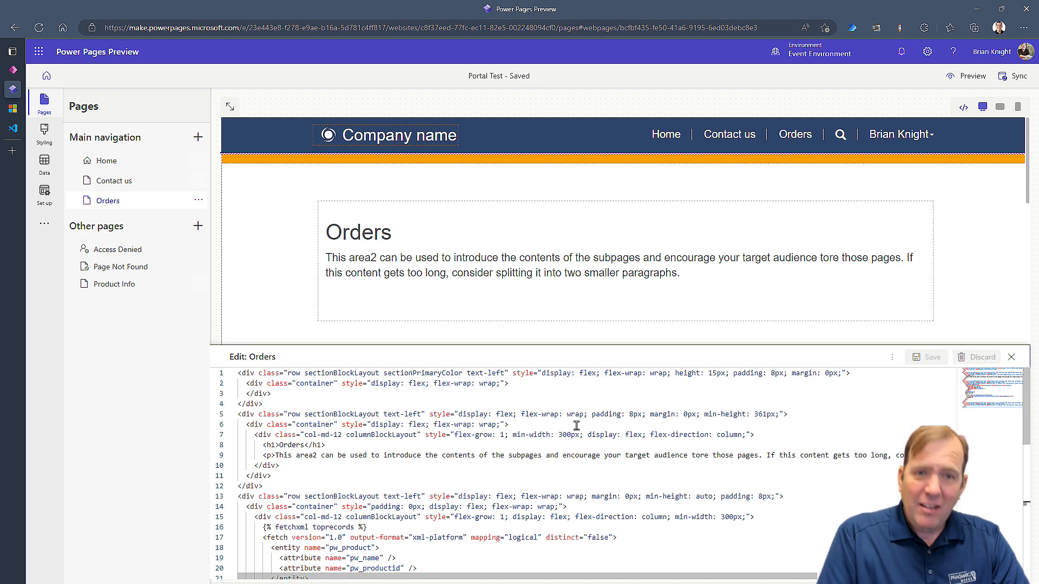
pyautogui.scroll(-3)
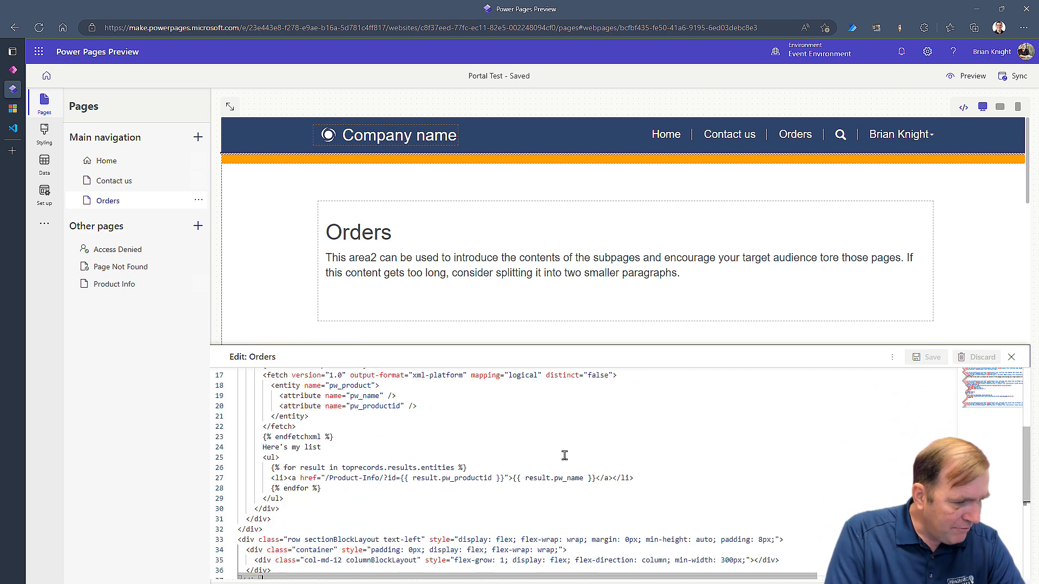
pyautogui.scroll(-3)
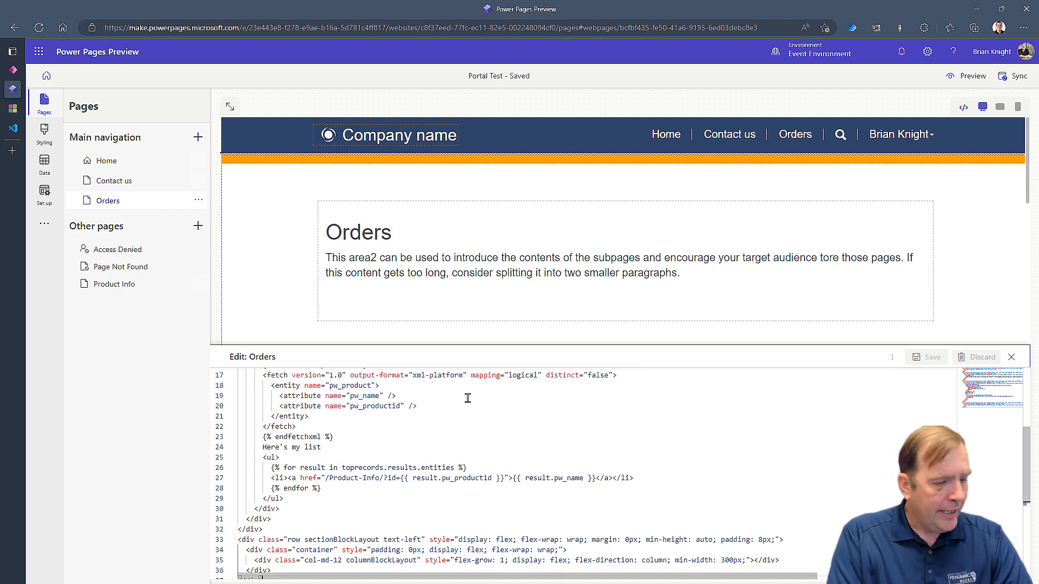
pyautogui.moveTo(464, 415)
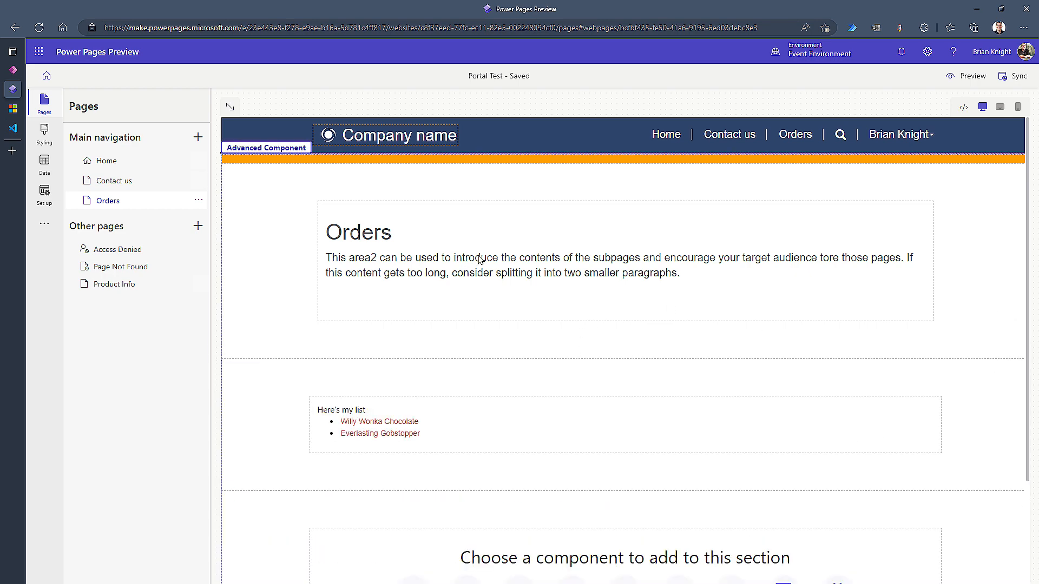
pyautogui.moveTo(435, 329)
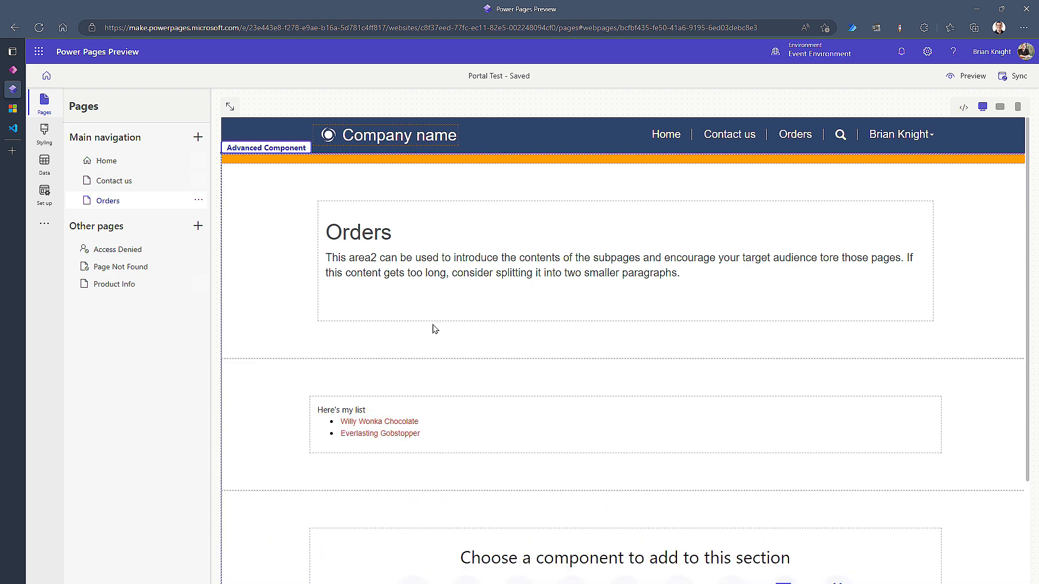
pyautogui.moveTo(437, 327)
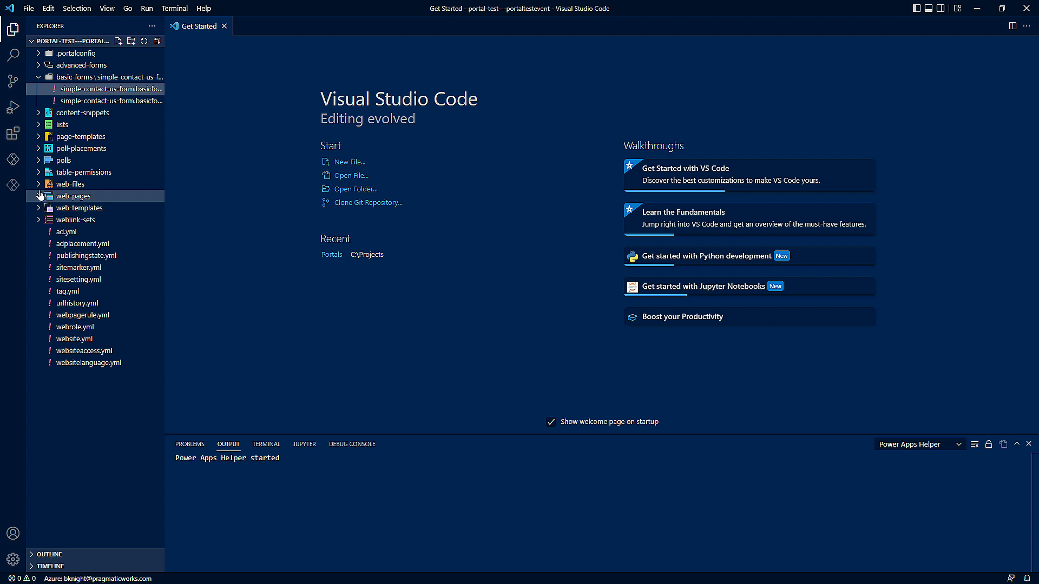
# Expand web-pages and open Orders.en-US.webpage.yml, then the Orders page's copy HTML file
pyautogui.click(72, 195)
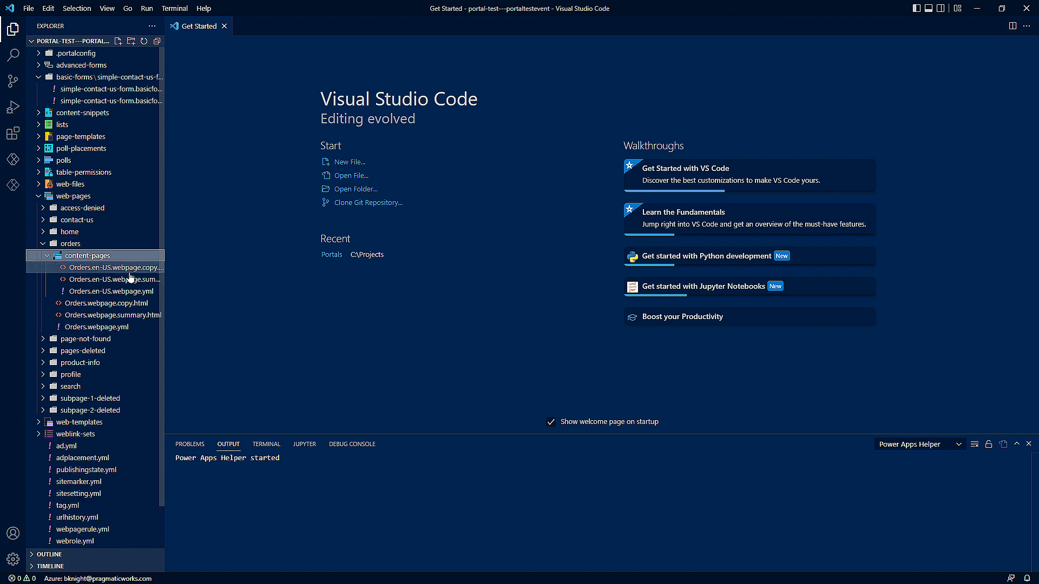
pyautogui.moveTo(118, 266)
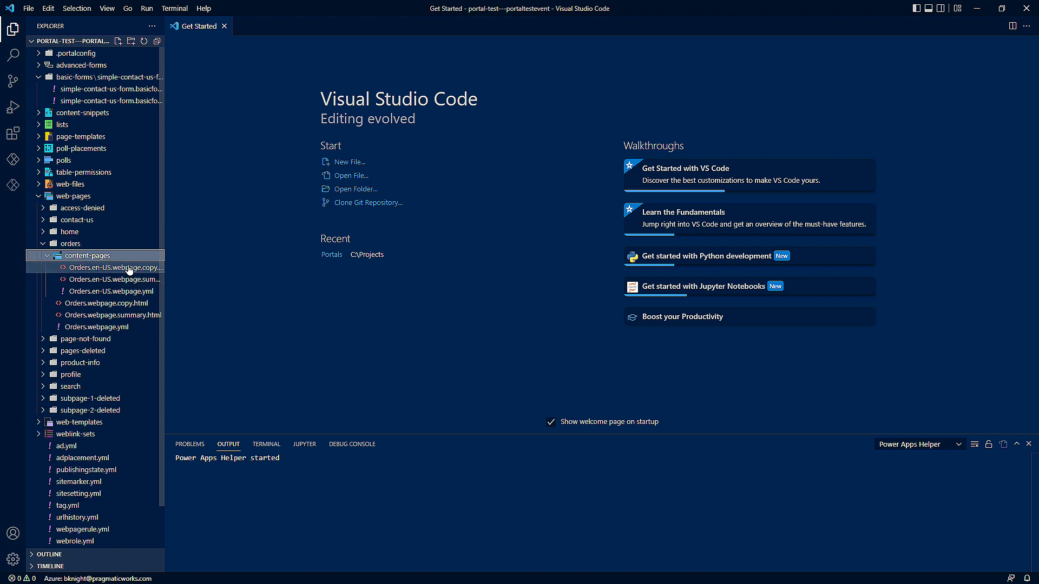
pyautogui.click(110, 291)
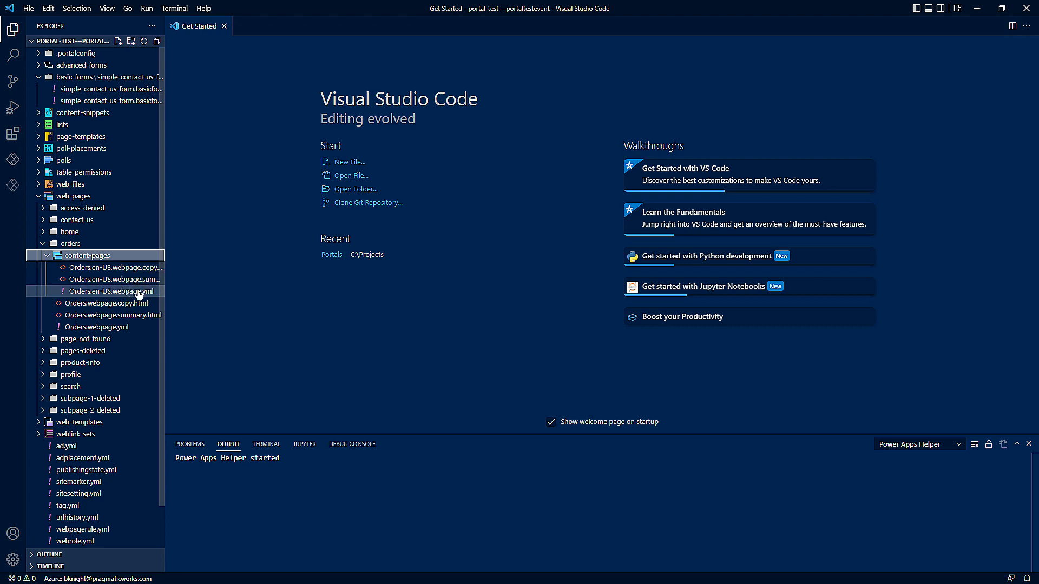
pyautogui.doubleClick(111, 292)
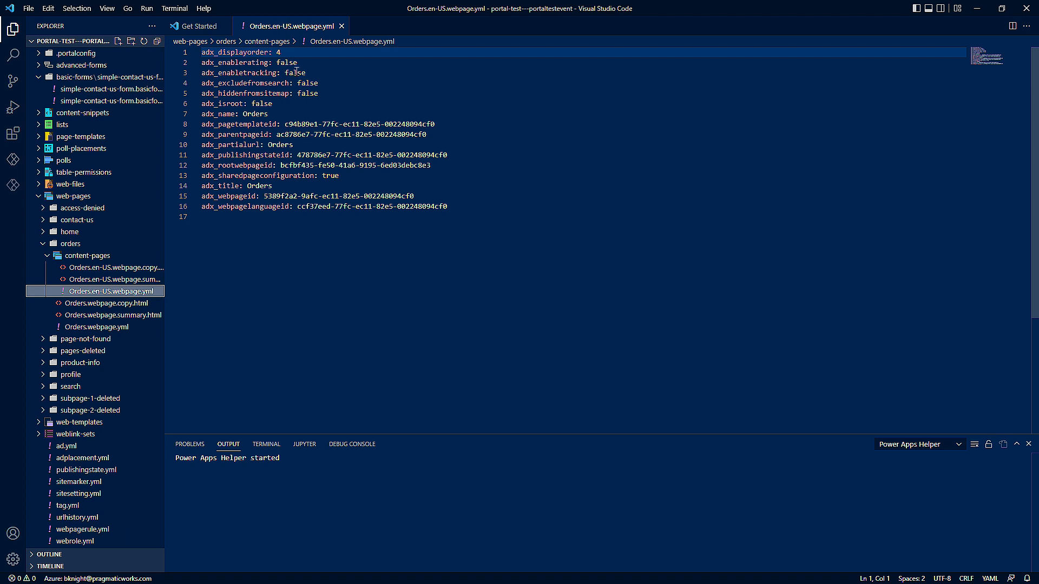
pyautogui.moveTo(195, 296)
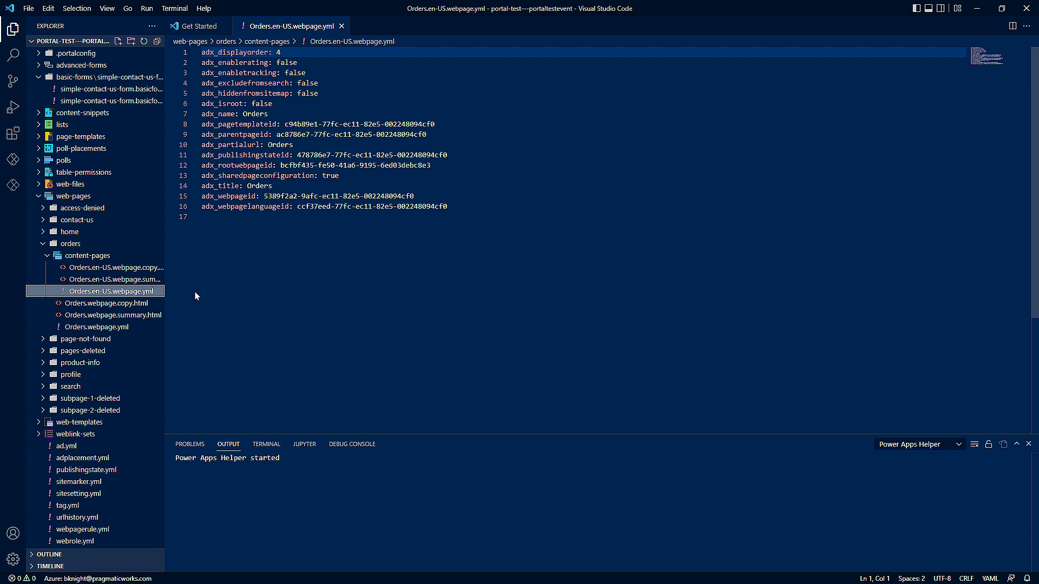
pyautogui.moveTo(189, 312)
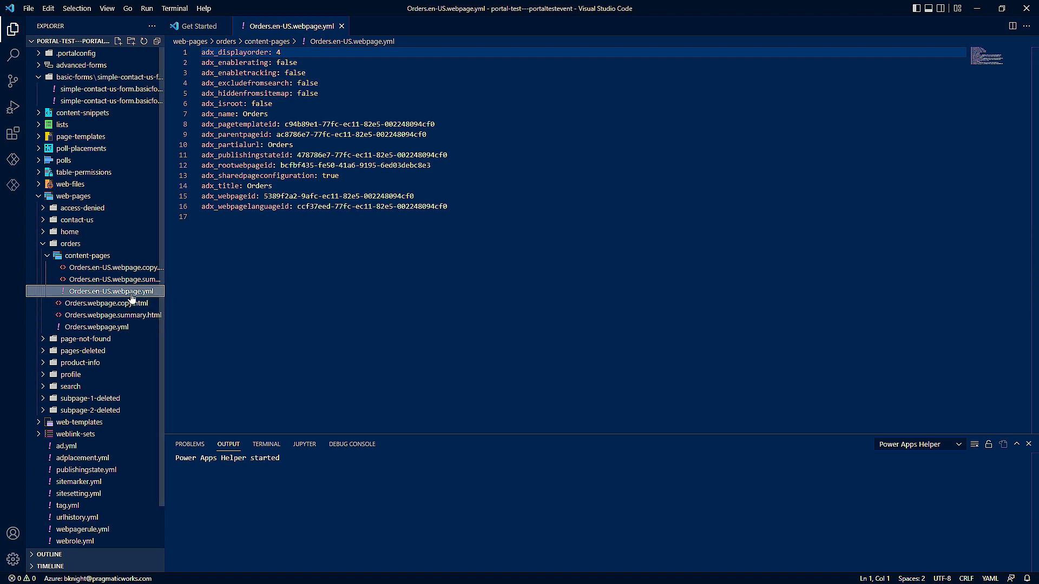
pyautogui.click(113, 266)
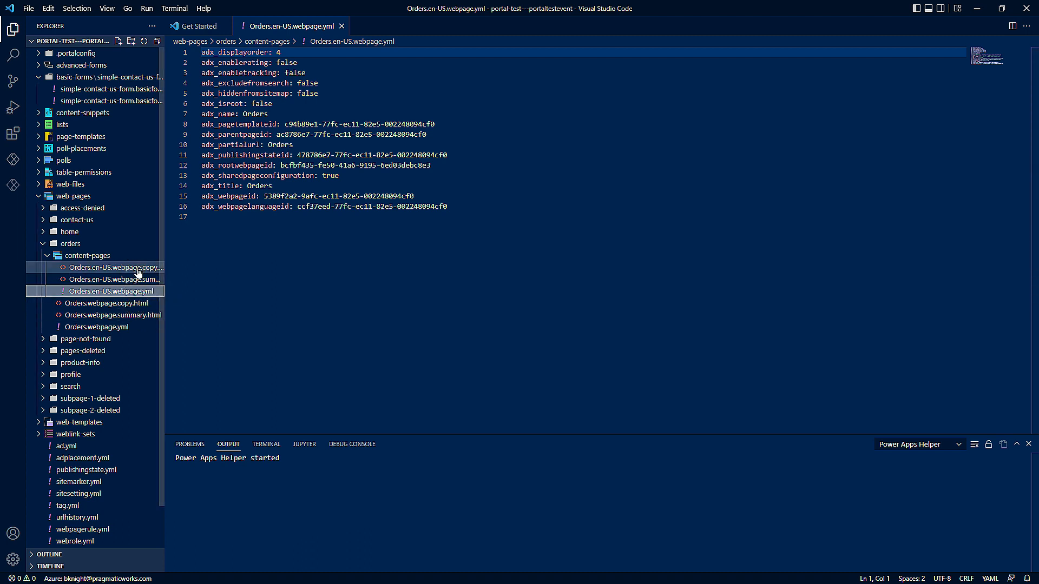
pyautogui.click(114, 266)
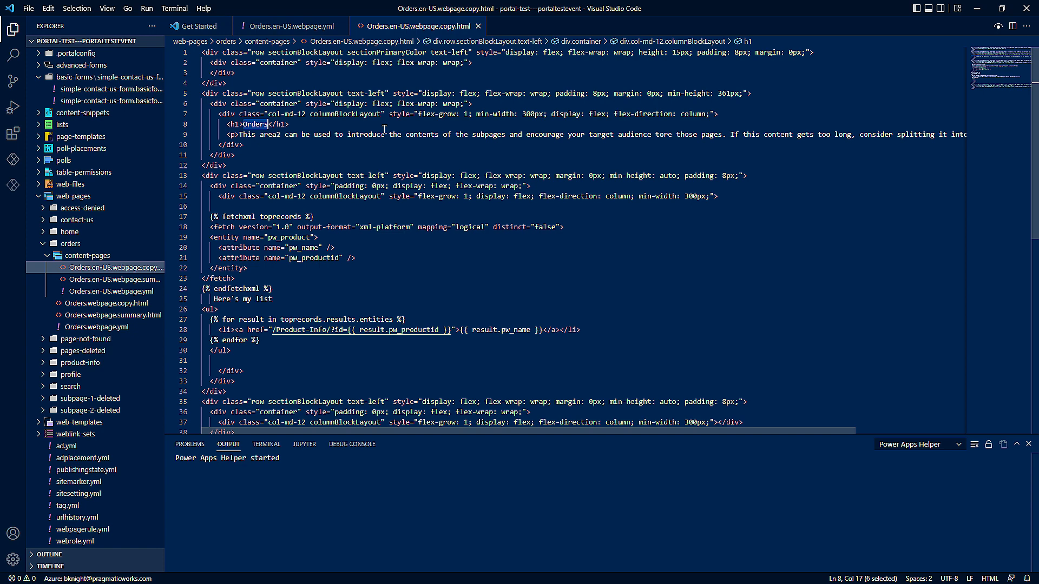
# Type 'Youtube Web' in the heading and 'Products' in the list intro, then save
pyautogui.write('Youtube Web')
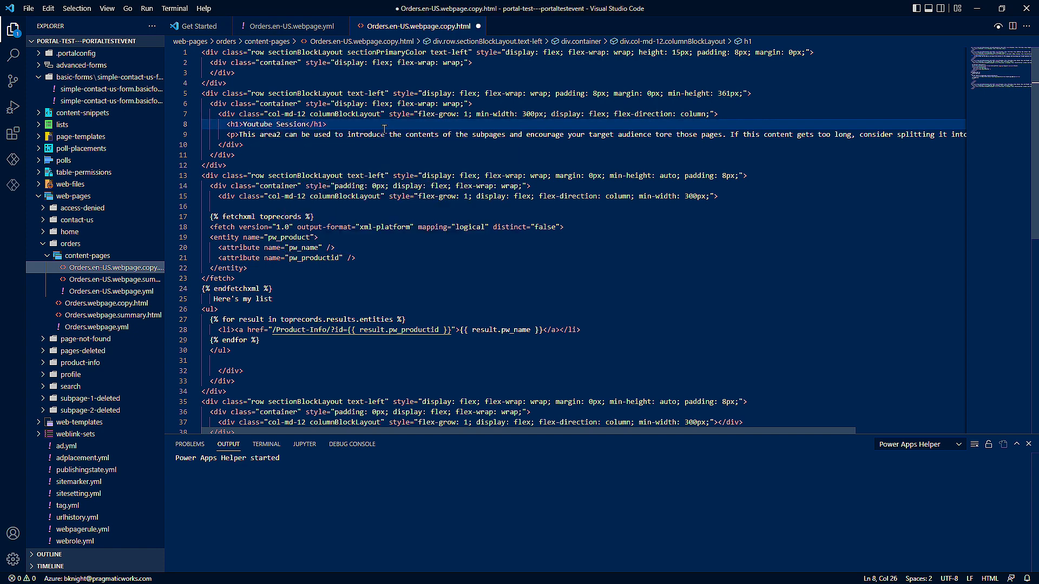
pyautogui.scroll(-3)
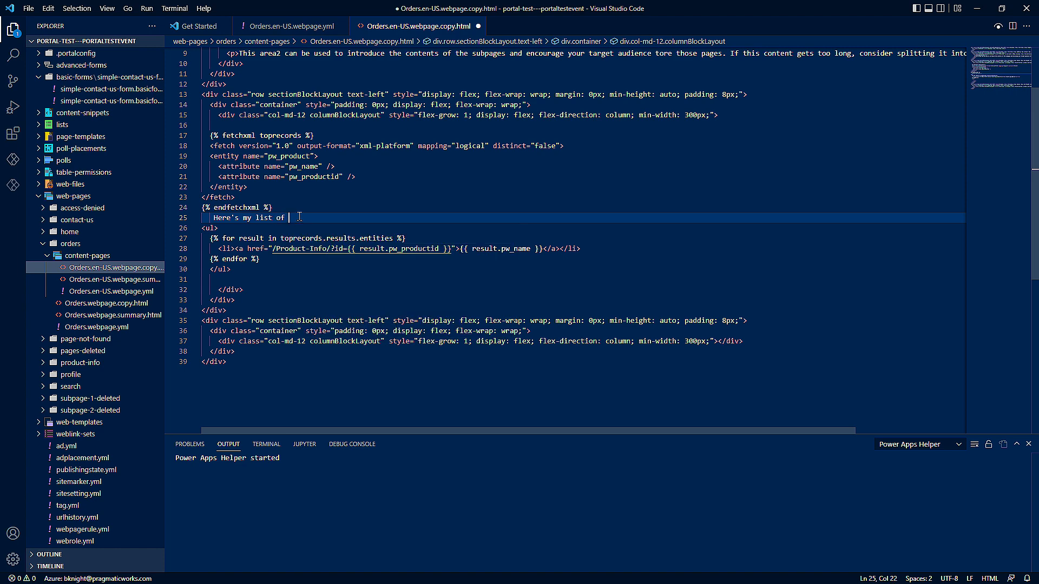
pyautogui.write('Products')
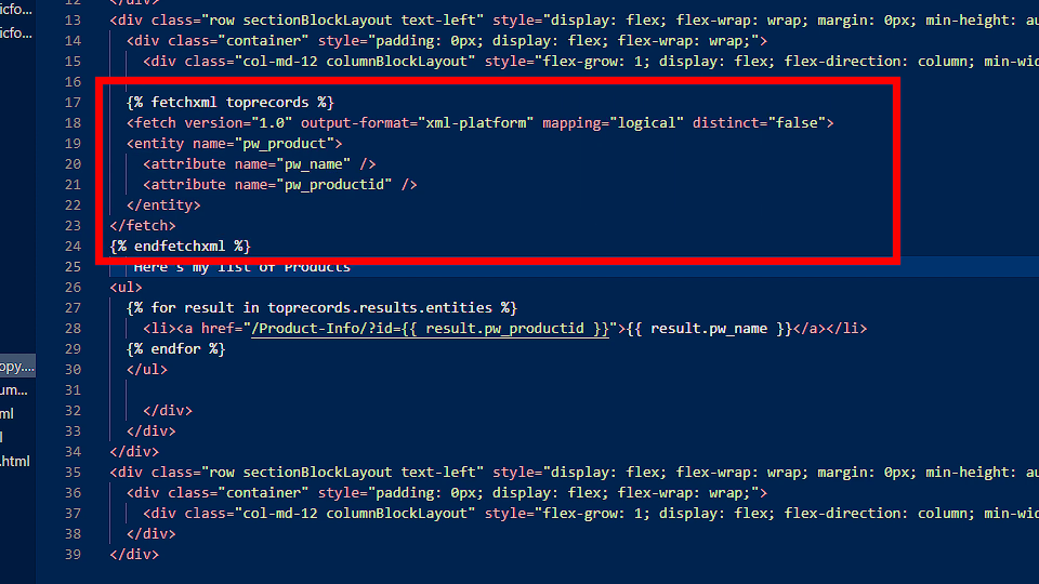
pyautogui.moveTo(873, 343)
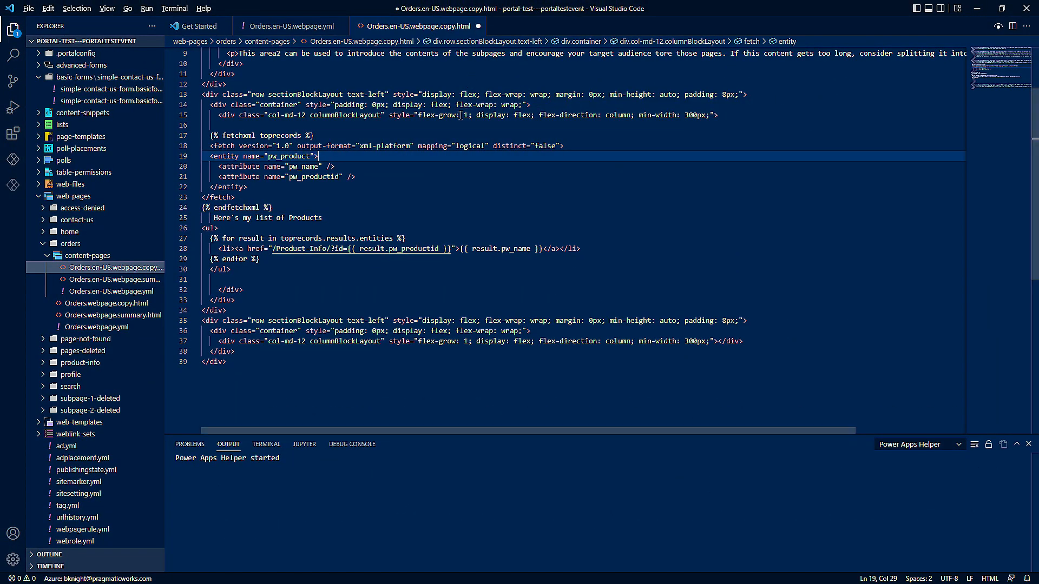
pyautogui.press('ctrl+s')
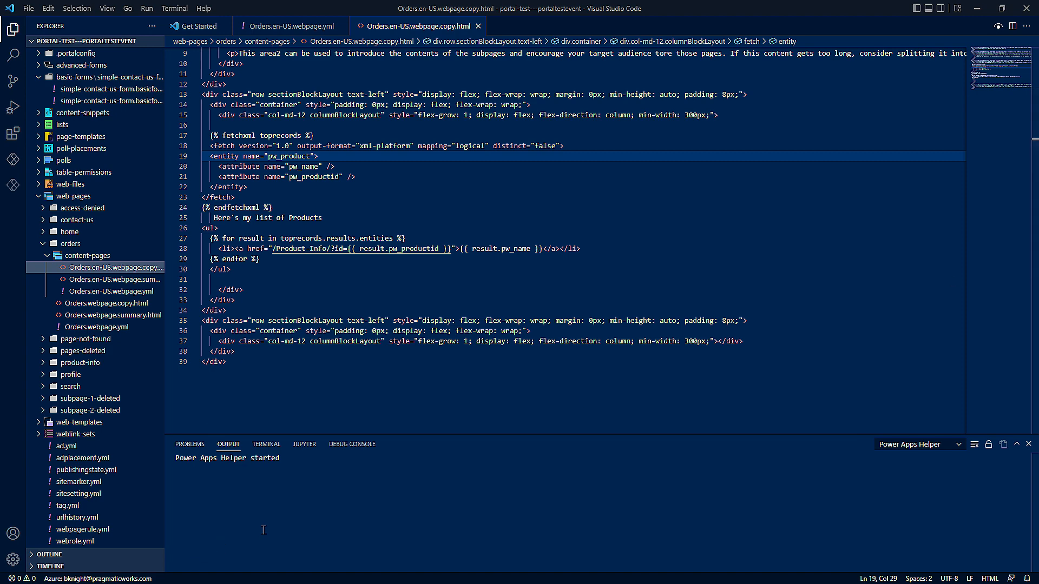
pyautogui.click(265, 444)
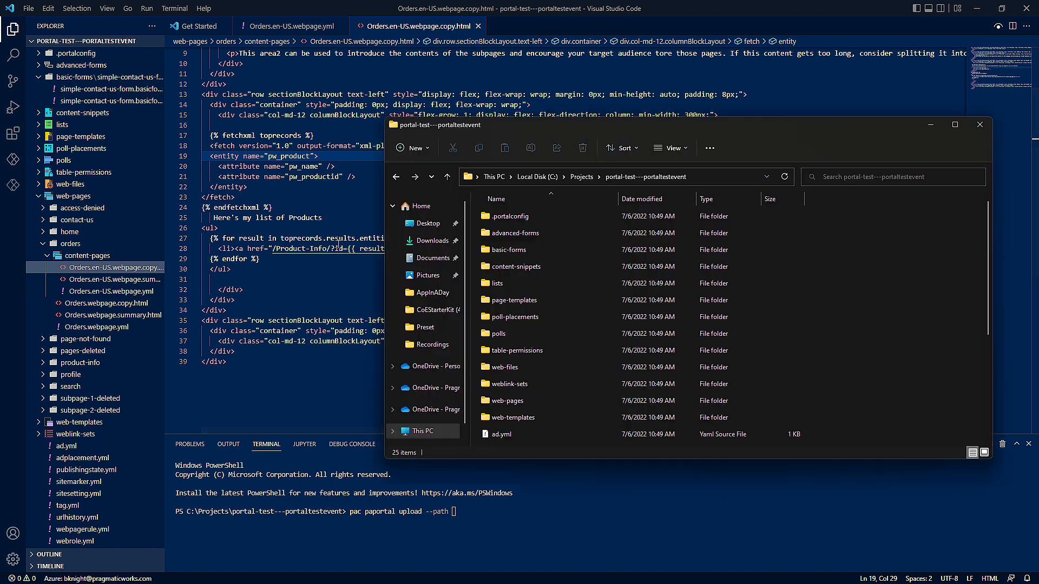
# Run pac paportal upload with path C:\Projects\portal-test---portaltestevent
pyautogui.click(616, 177)
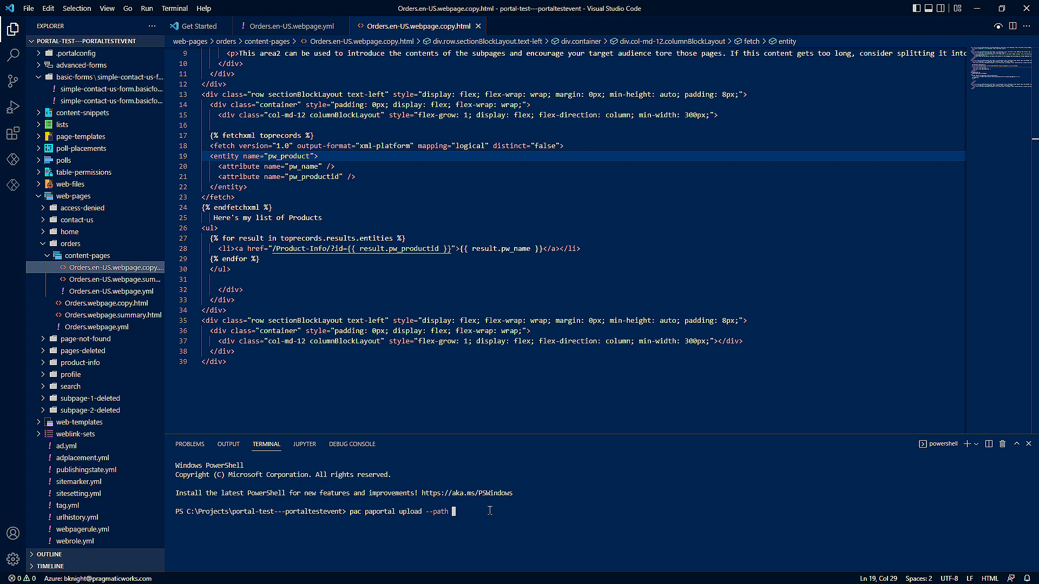
pyautogui.write('C:\\Projects\\portal-test---portaltestevent')
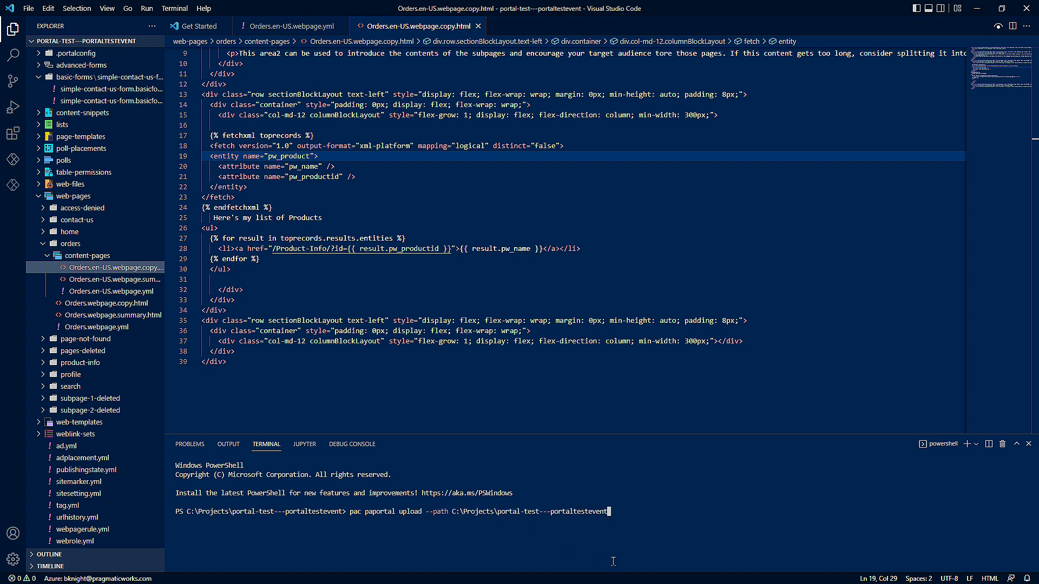
pyautogui.press('Enter')
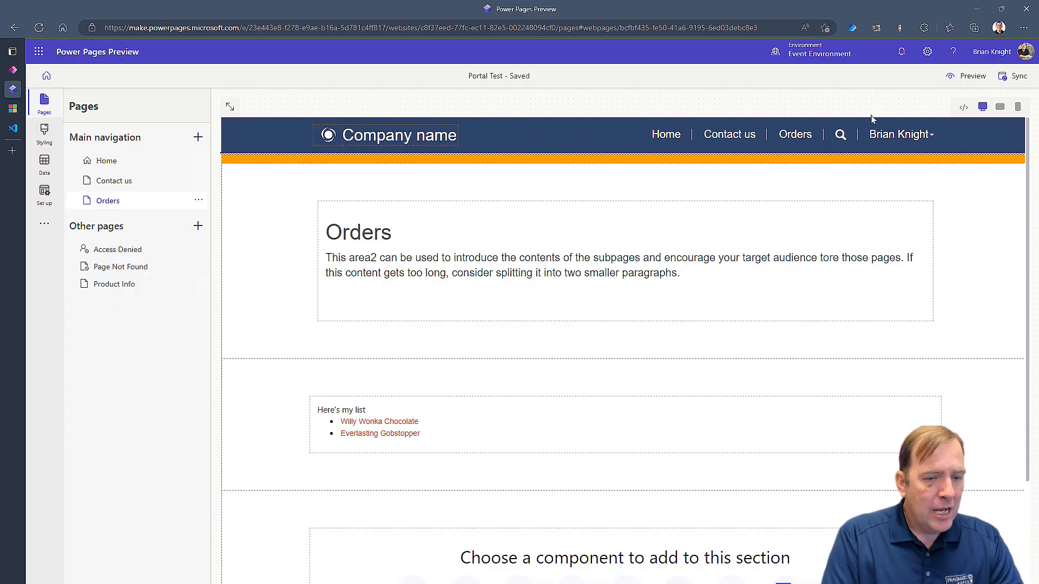
pyautogui.moveTo(1018, 76)
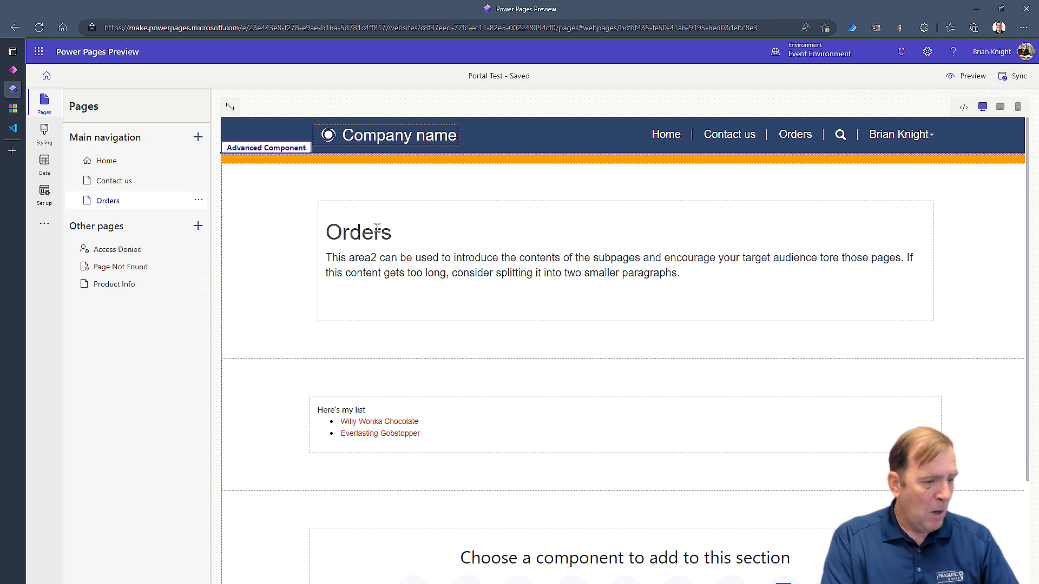
pyautogui.moveTo(375, 407)
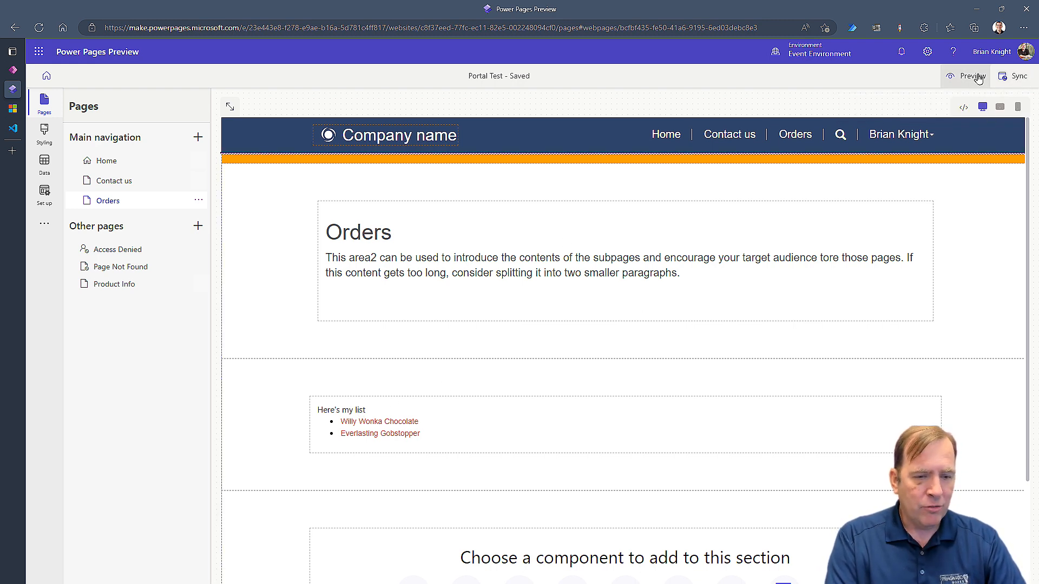
# Preview the Orders page as a visitor from the design studio
pyautogui.click(1018, 76)
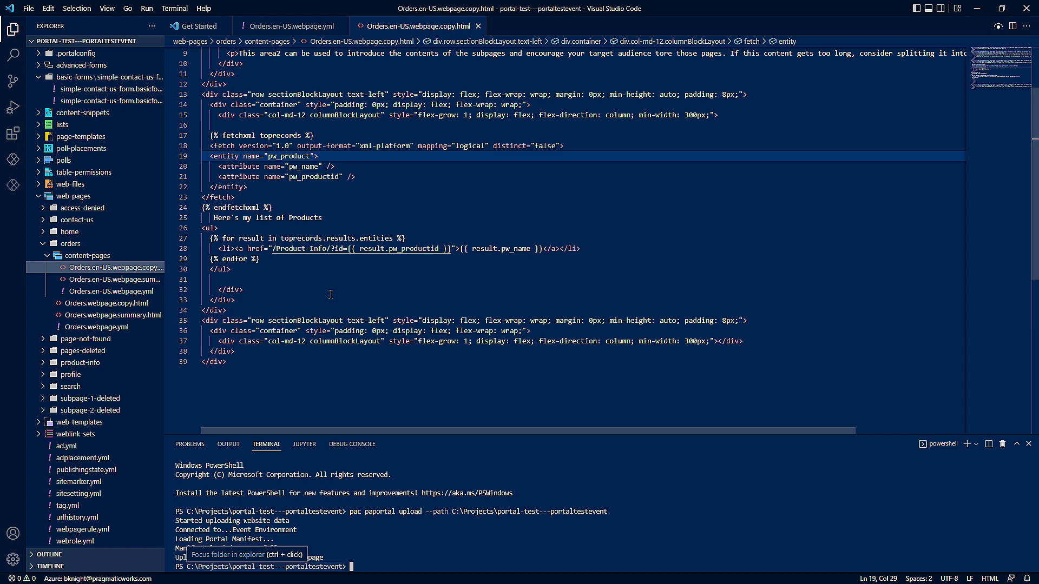
# Insert a new line after </entity> and start typing '{' and 'en' there
pyautogui.click(283, 186)
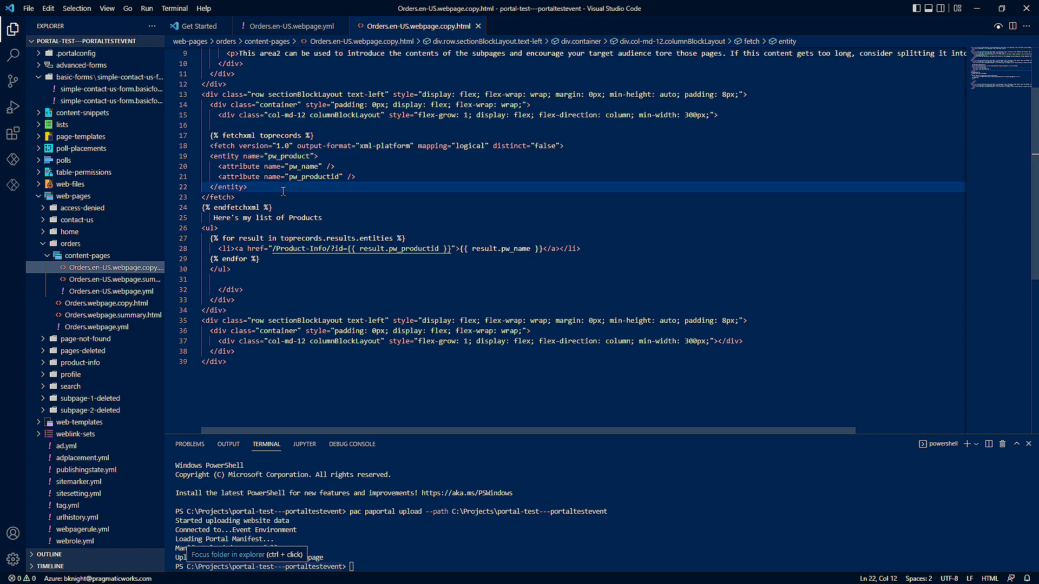
pyautogui.press('Enter')
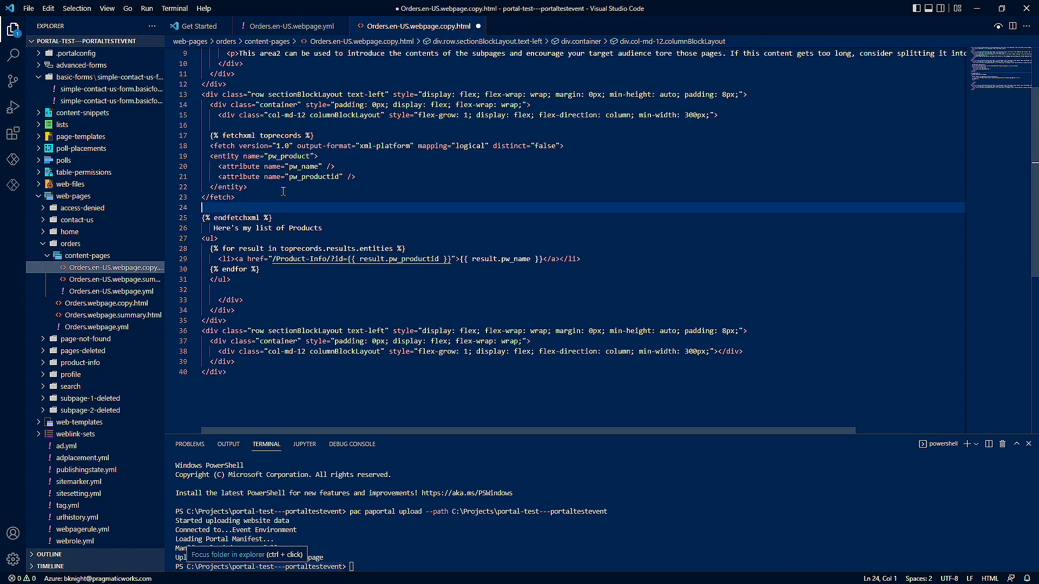
pyautogui.write('{%')
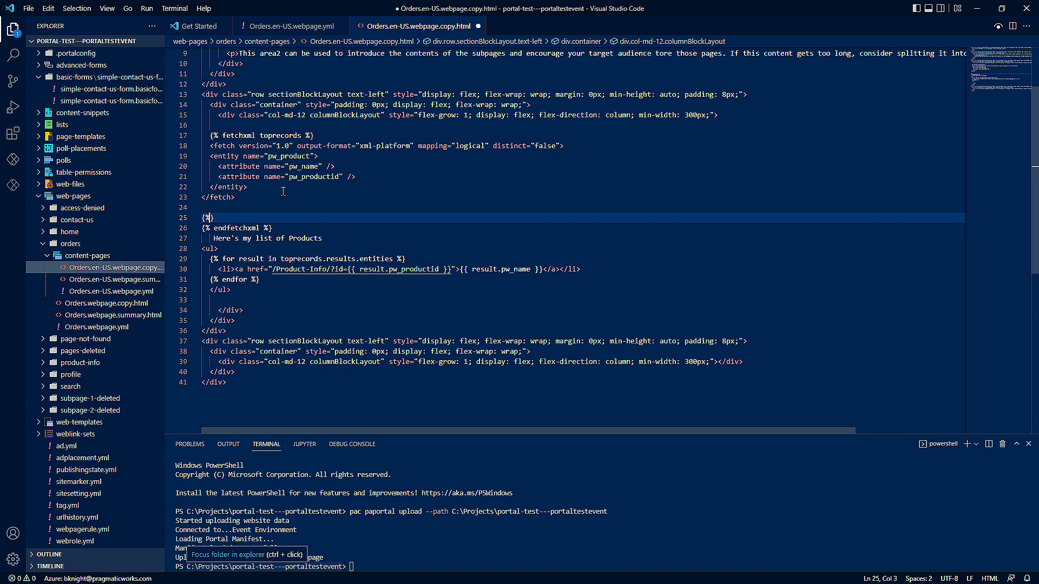
pyautogui.write('en')
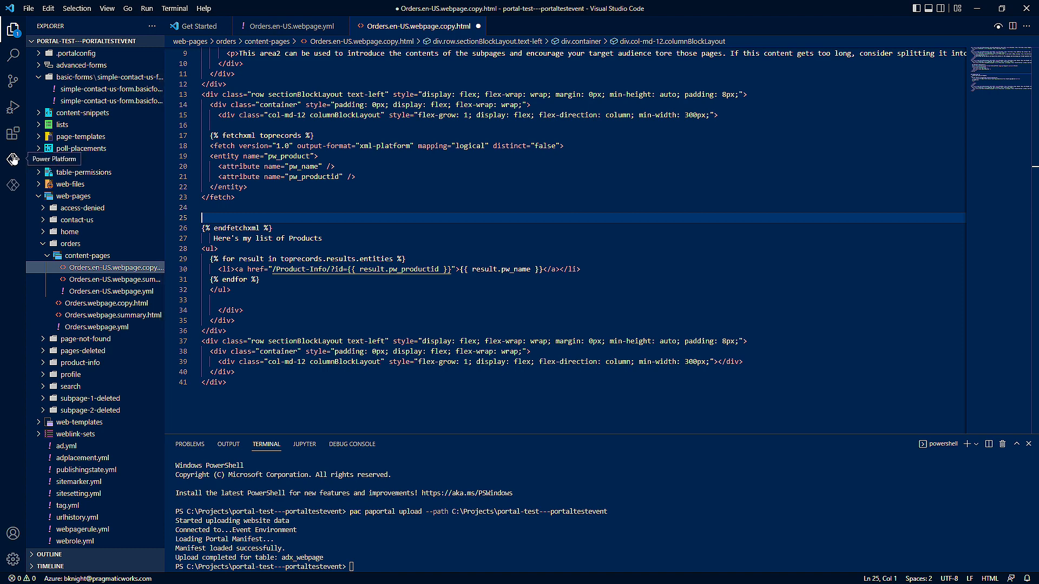
# Open the Power Platform Tools view, then return to the spot after </entity>
pyautogui.click(12, 159)
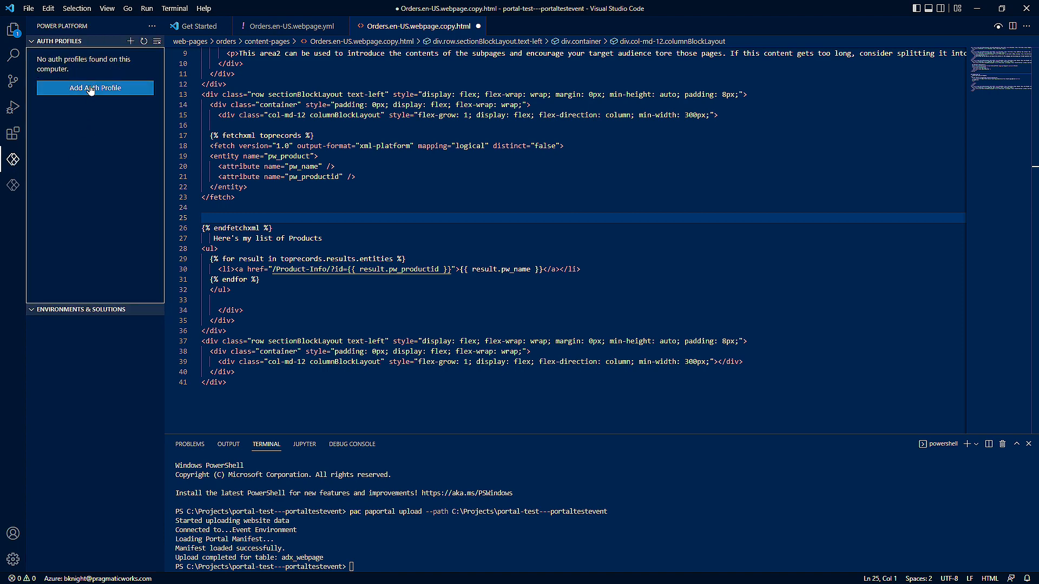
pyautogui.moveTo(12, 80)
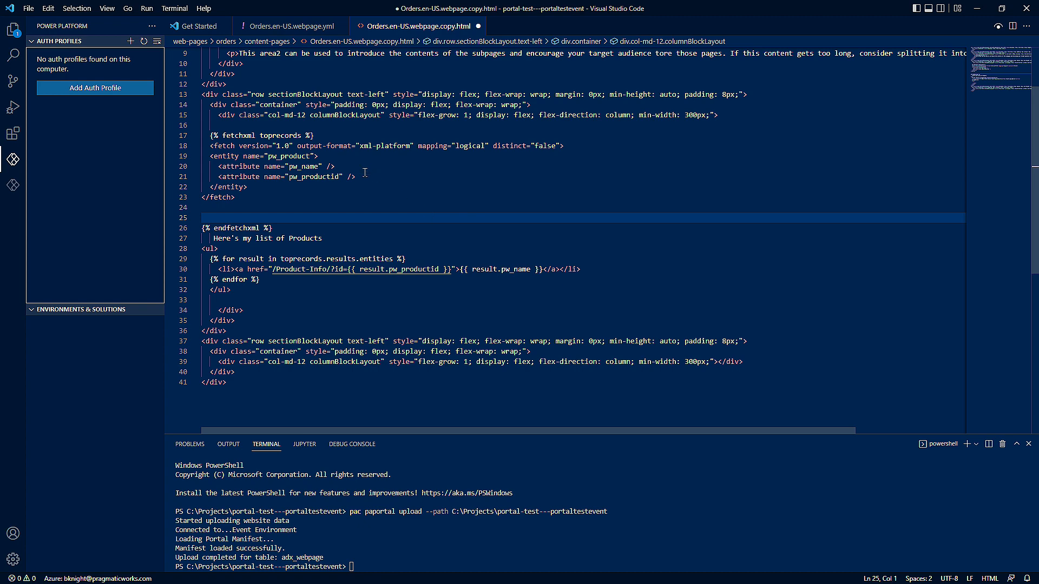
pyautogui.moveTo(440, 158)
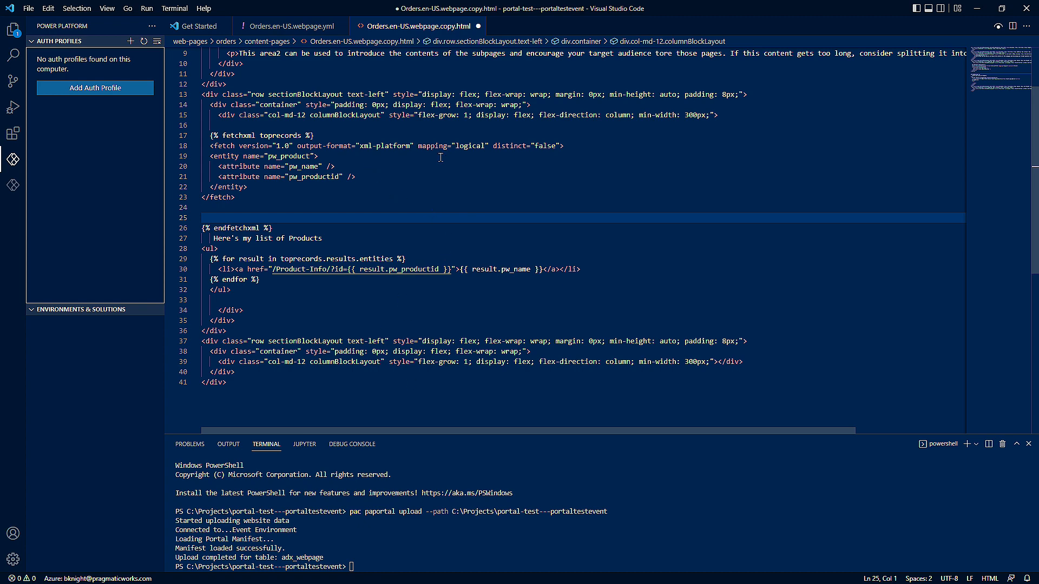
pyautogui.click(247, 187)
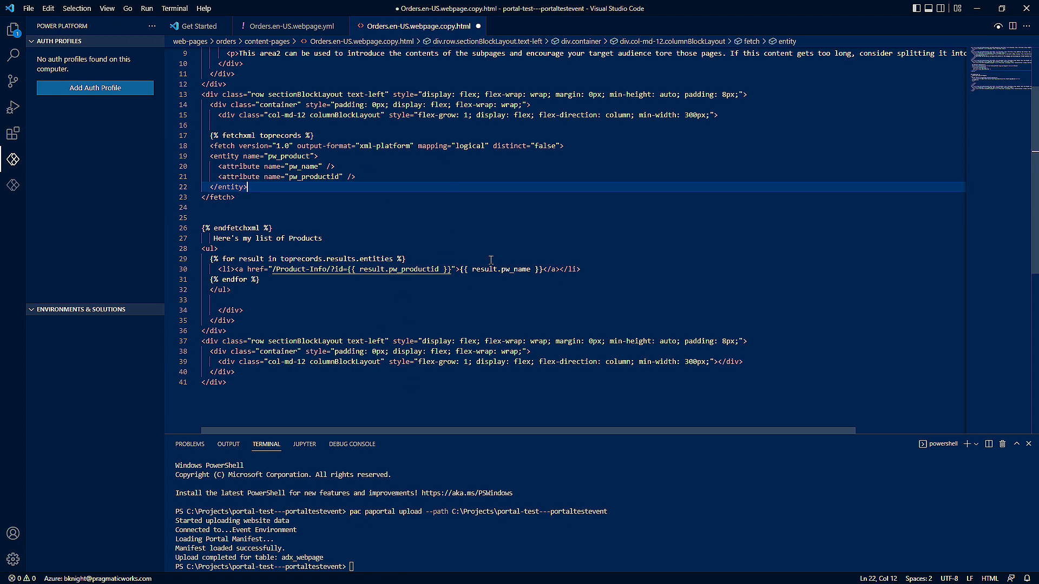